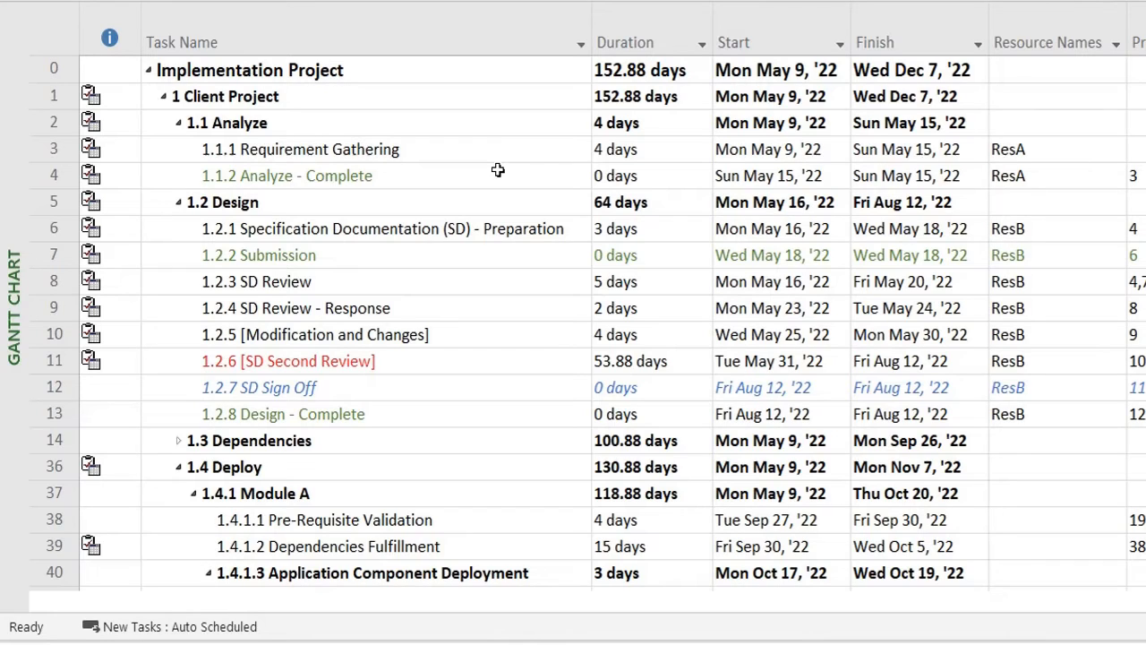
mouse_move(480, 174)
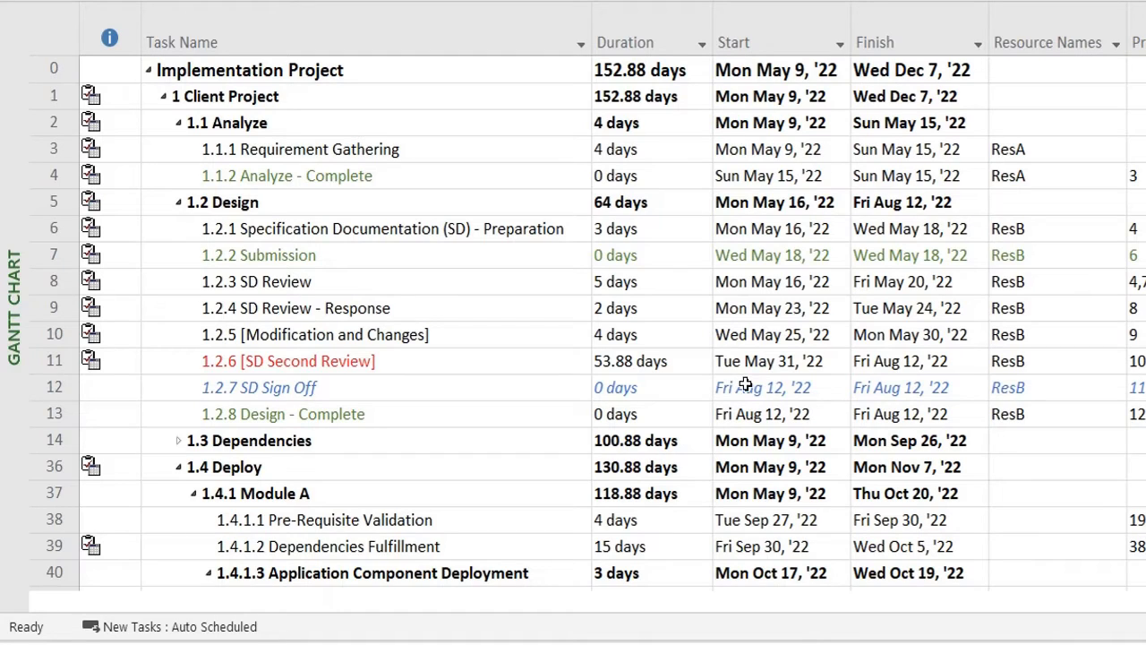
Step: Insert a new blank column before Task Name and browse its field list
click(878, 43)
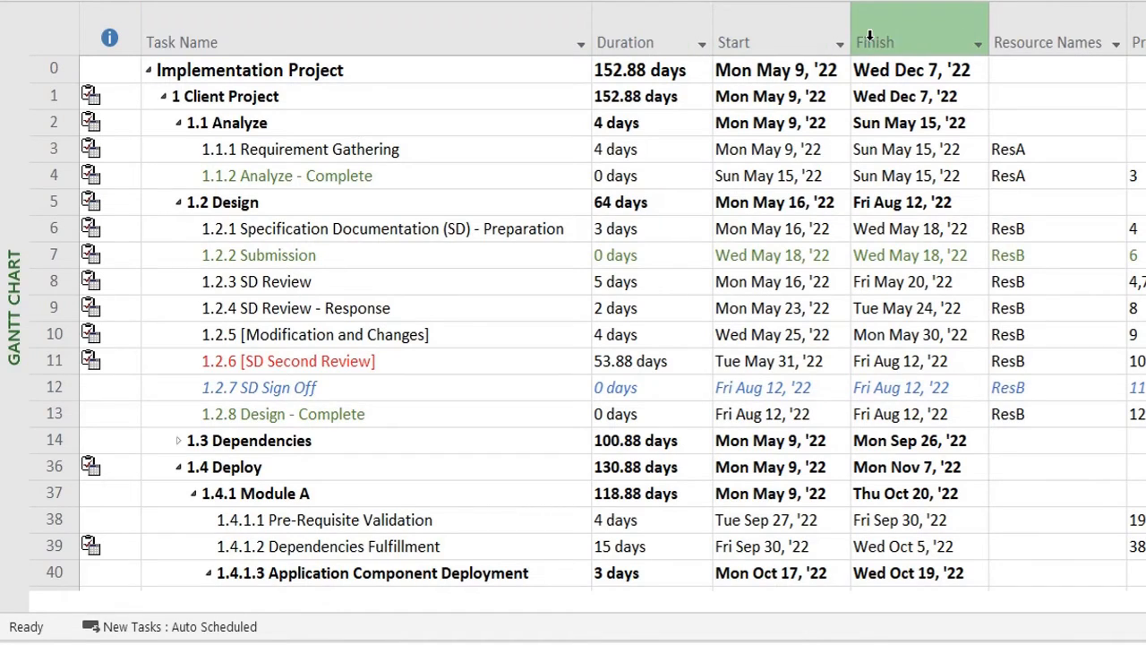
mouse_move(1047, 43)
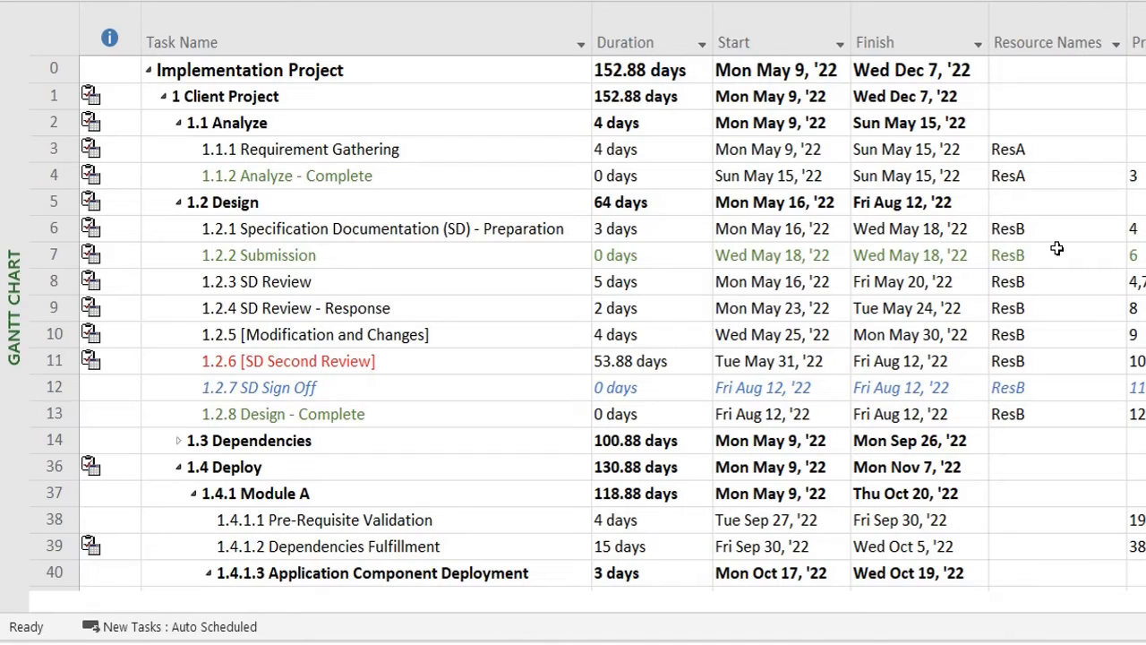
click(182, 43)
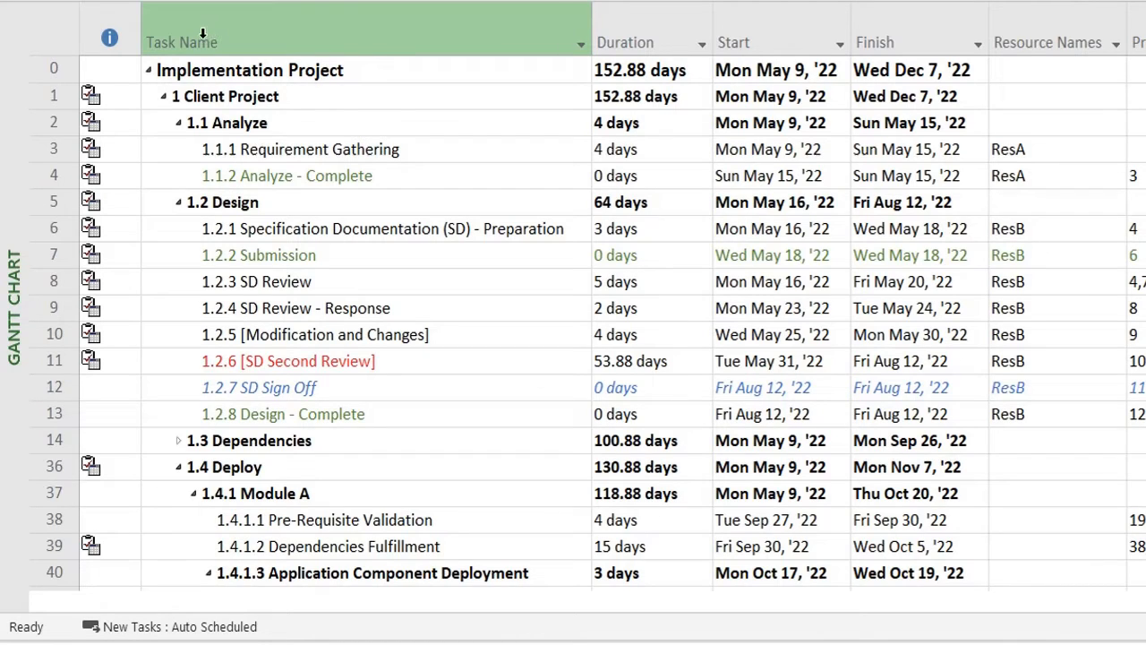
mouse_move(193, 38)
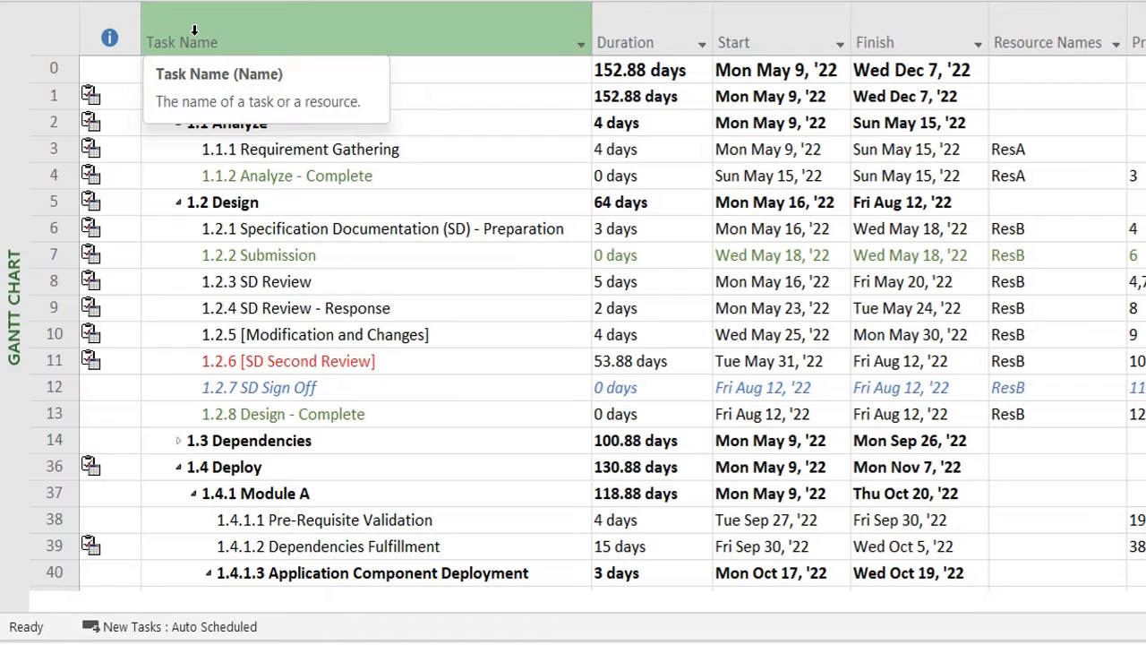
right_click(186, 41)
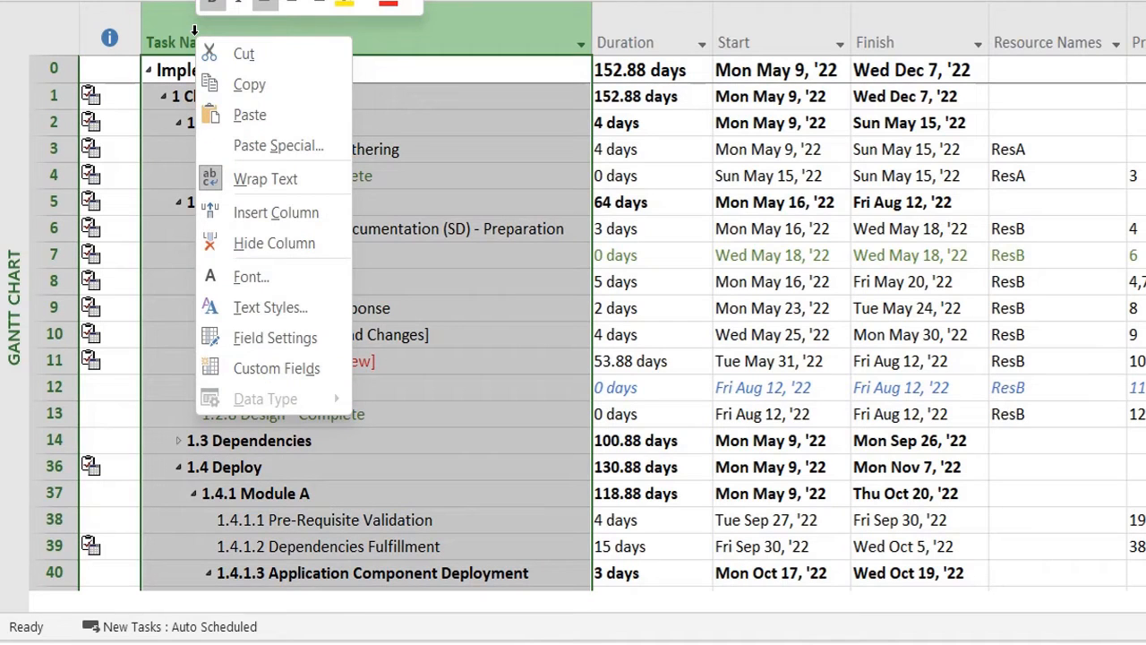
mouse_move(276, 211)
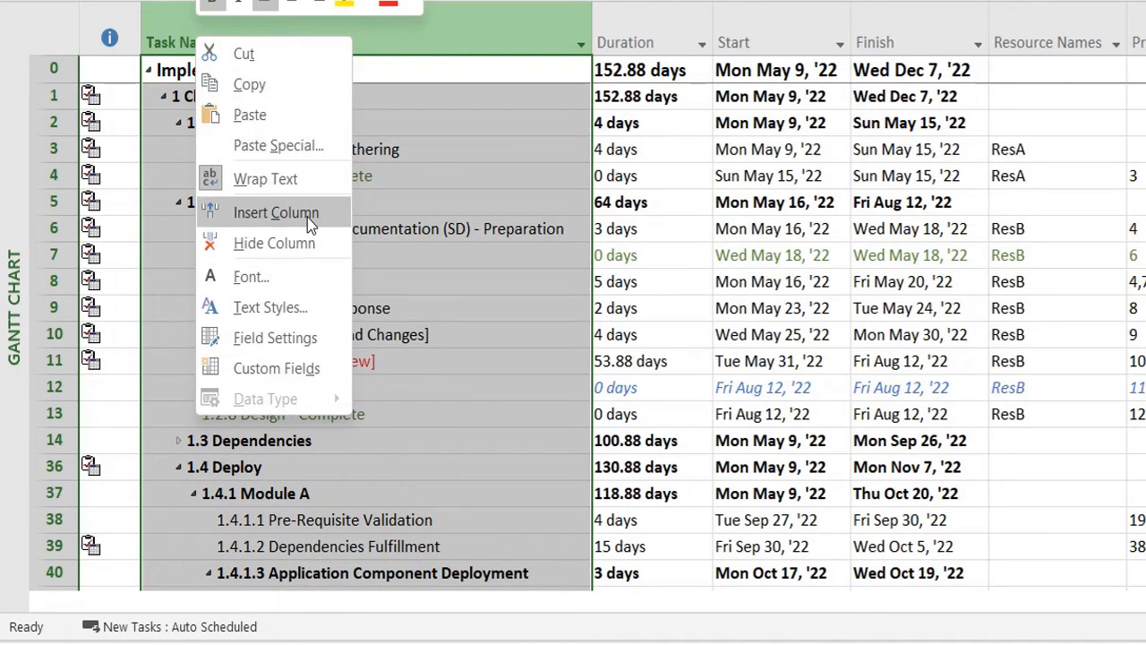
click(276, 211)
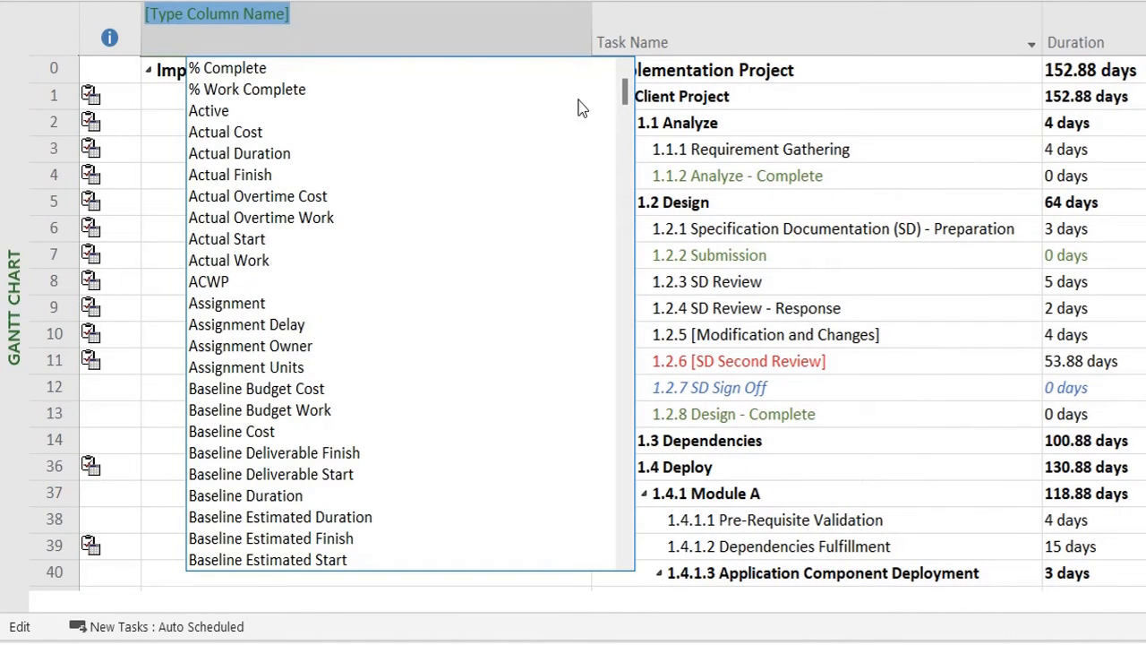
scroll(down, 3)
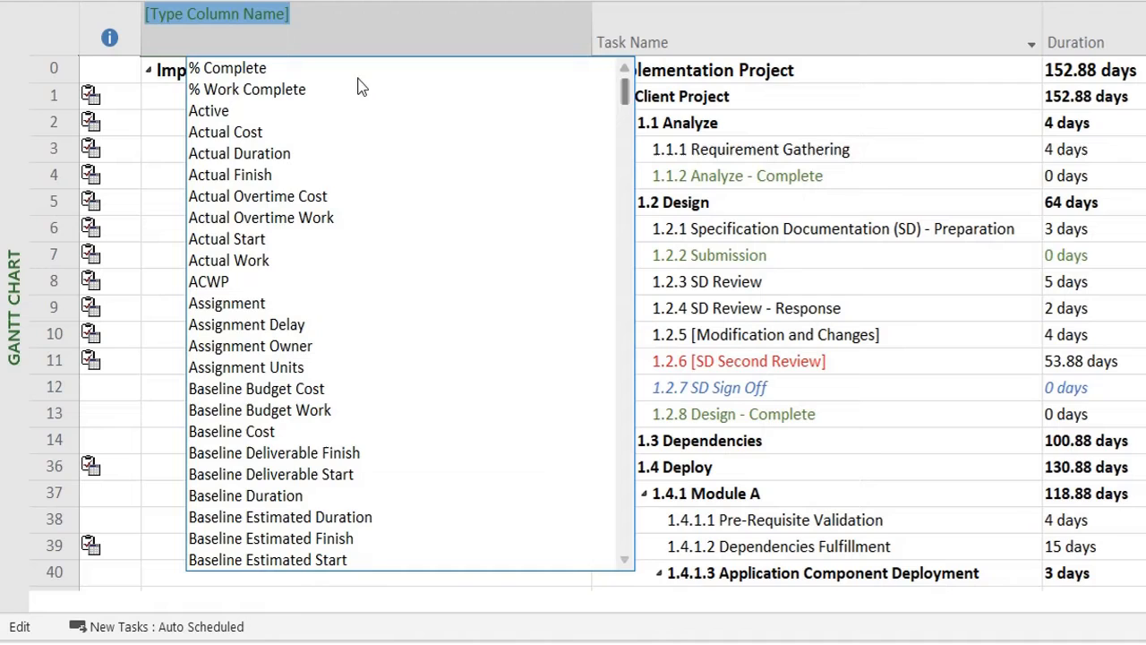
mouse_move(225, 73)
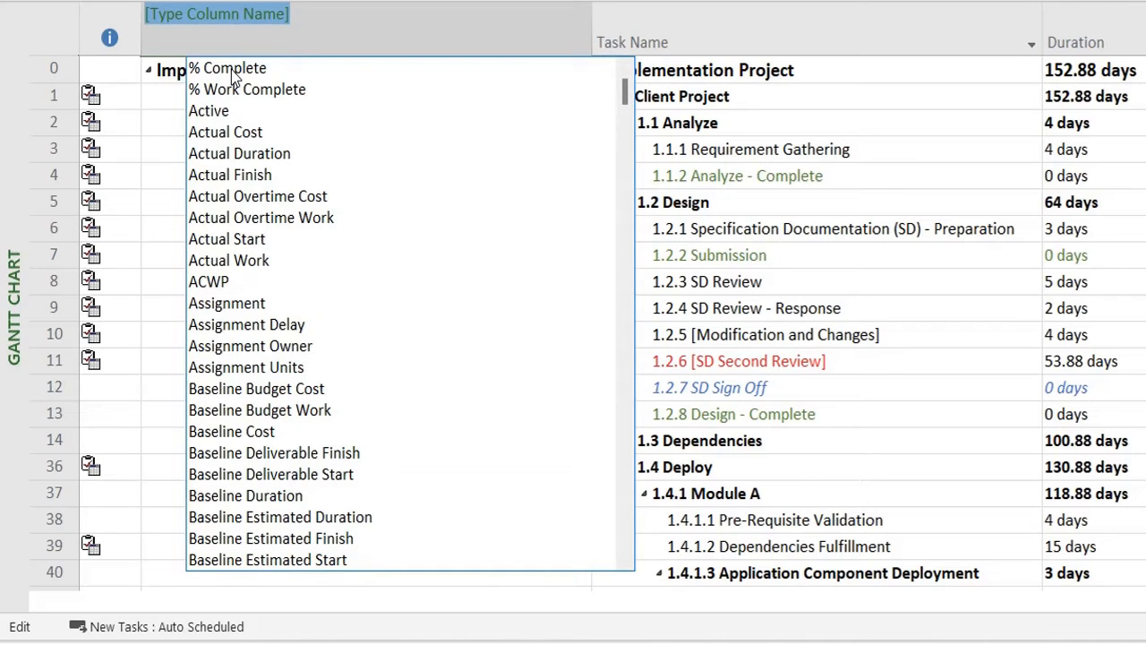
Step: Name the column % Complete and set Requirement Gathering 100%, Specification Documentation 25%
click(226, 68)
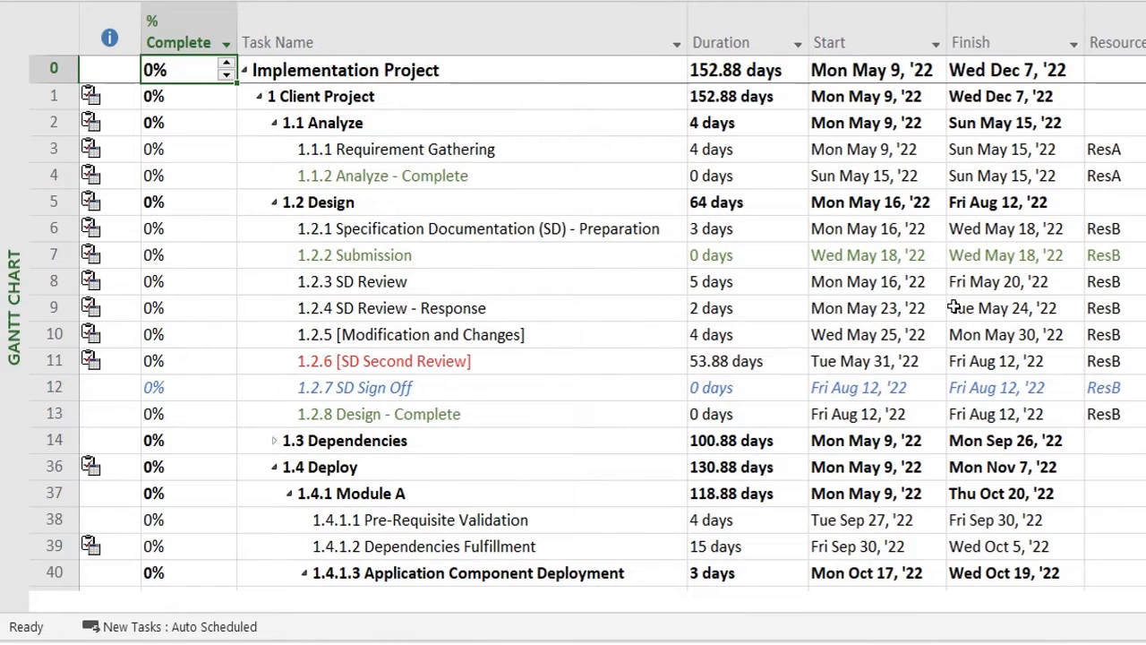
click(415, 148)
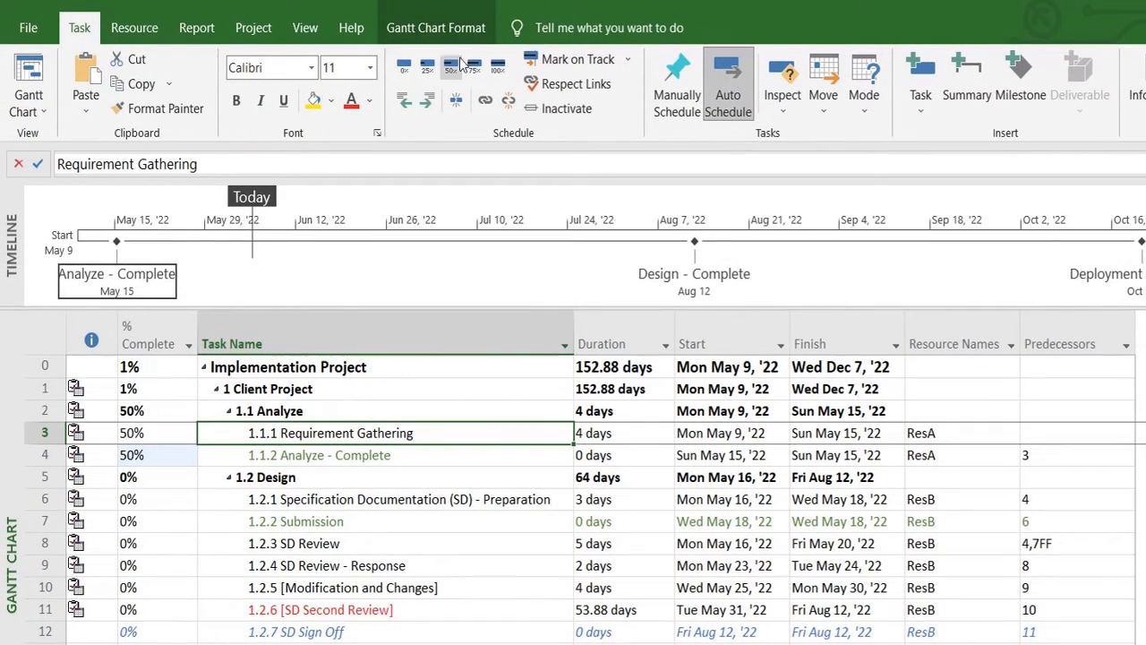
click(397, 498)
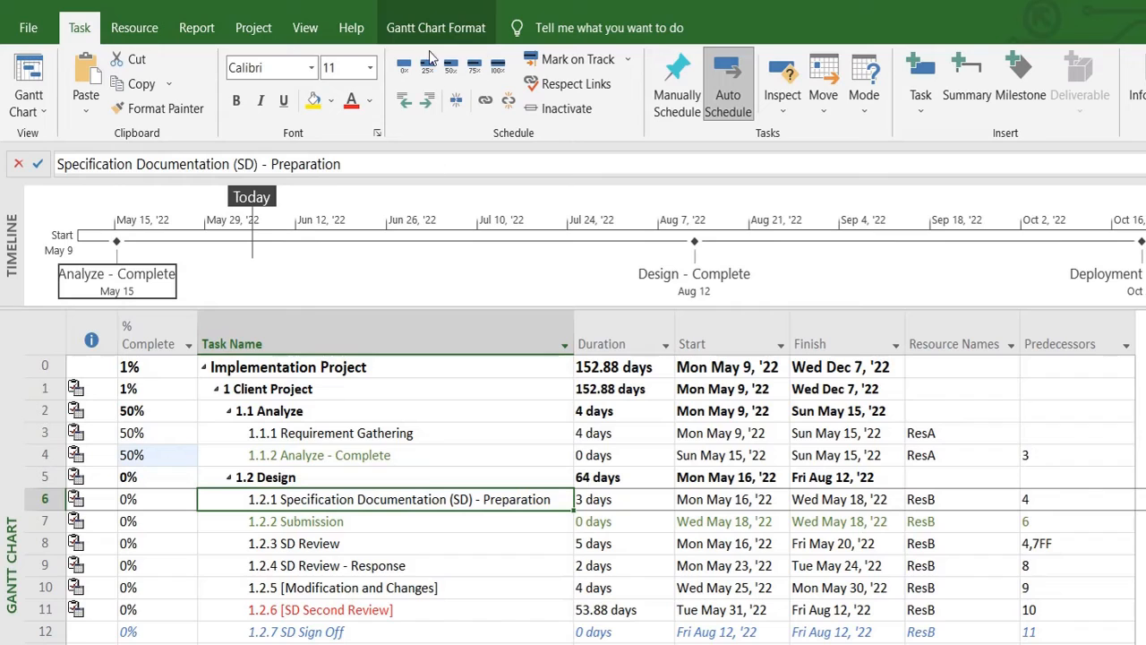
click(330, 432)
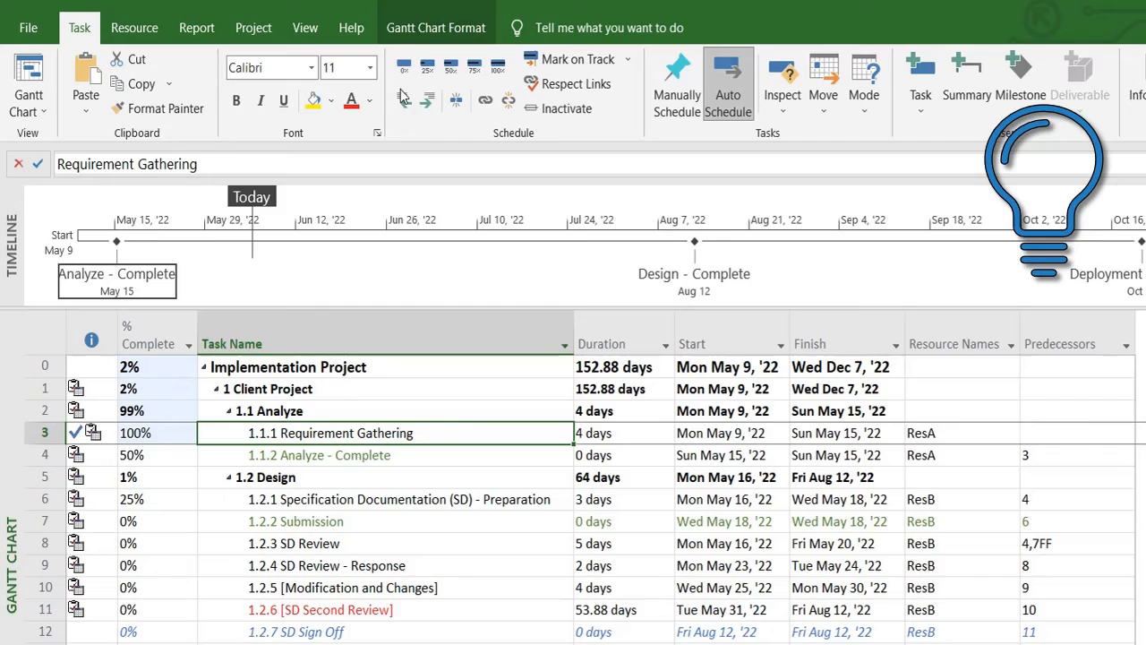
mouse_move(405, 161)
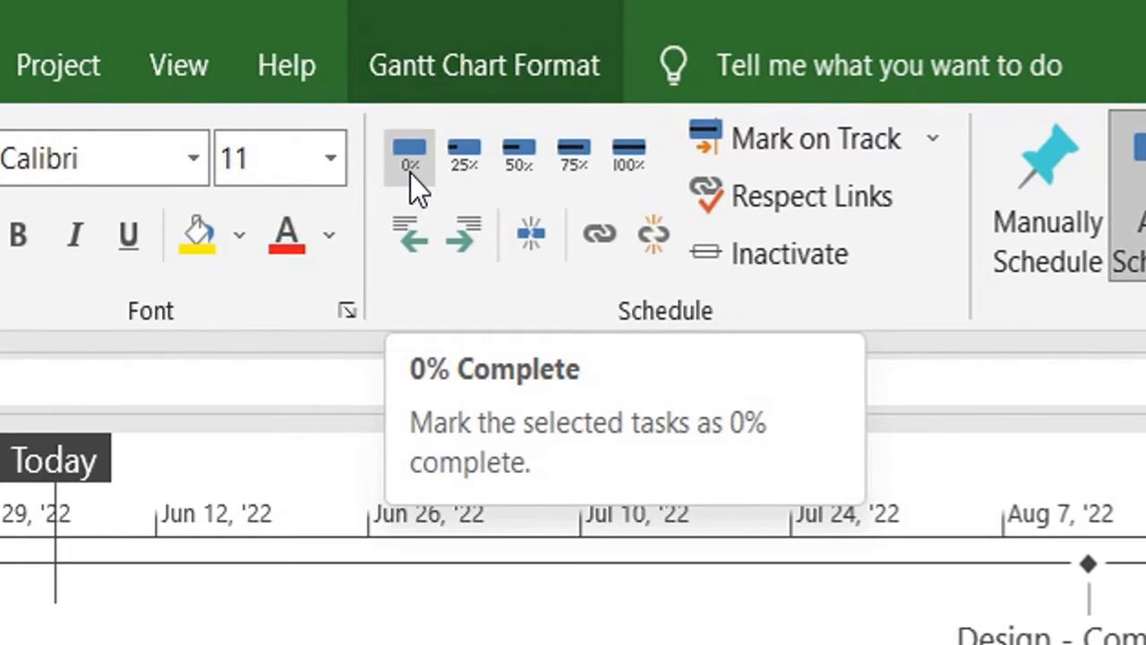
mouse_move(573, 161)
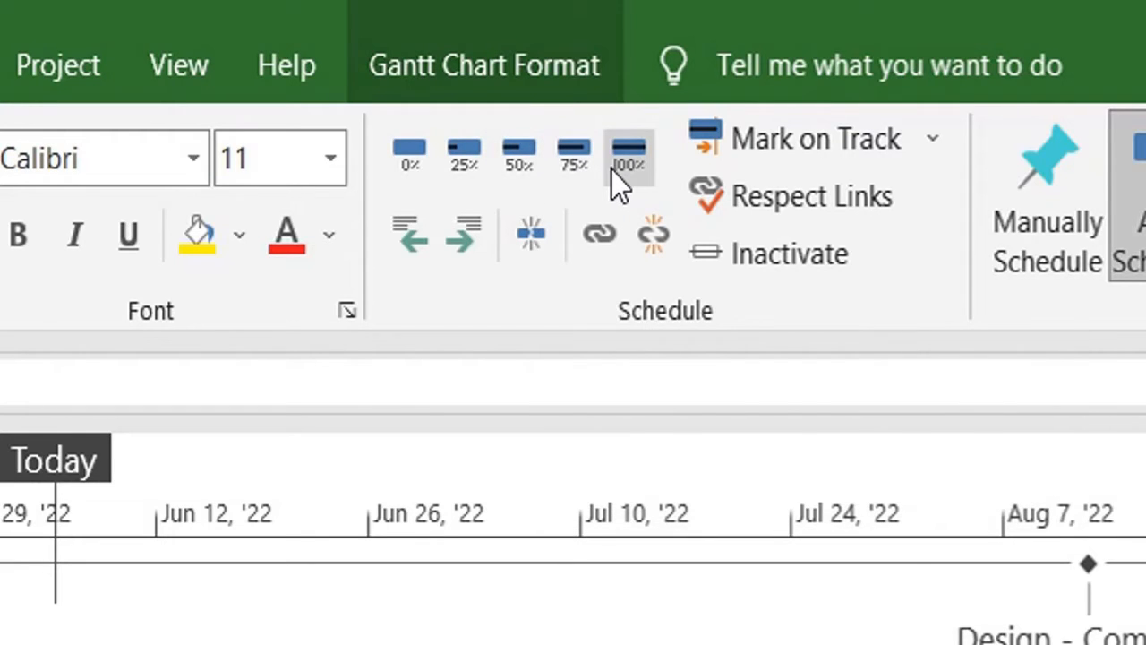
mouse_move(756, 343)
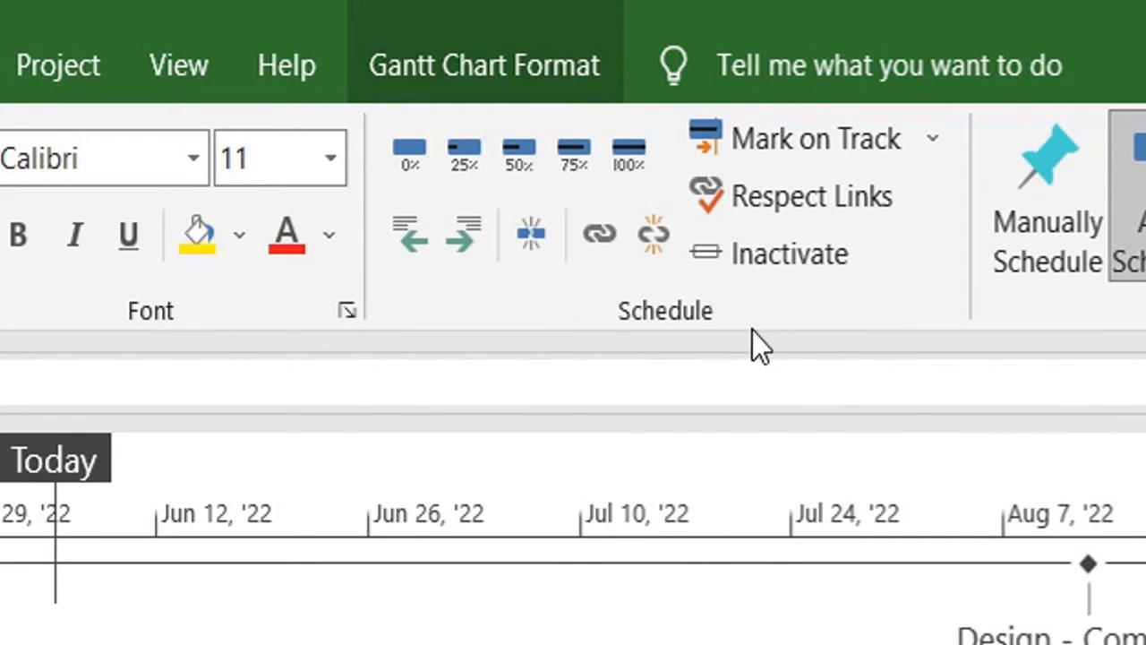
mouse_move(738, 385)
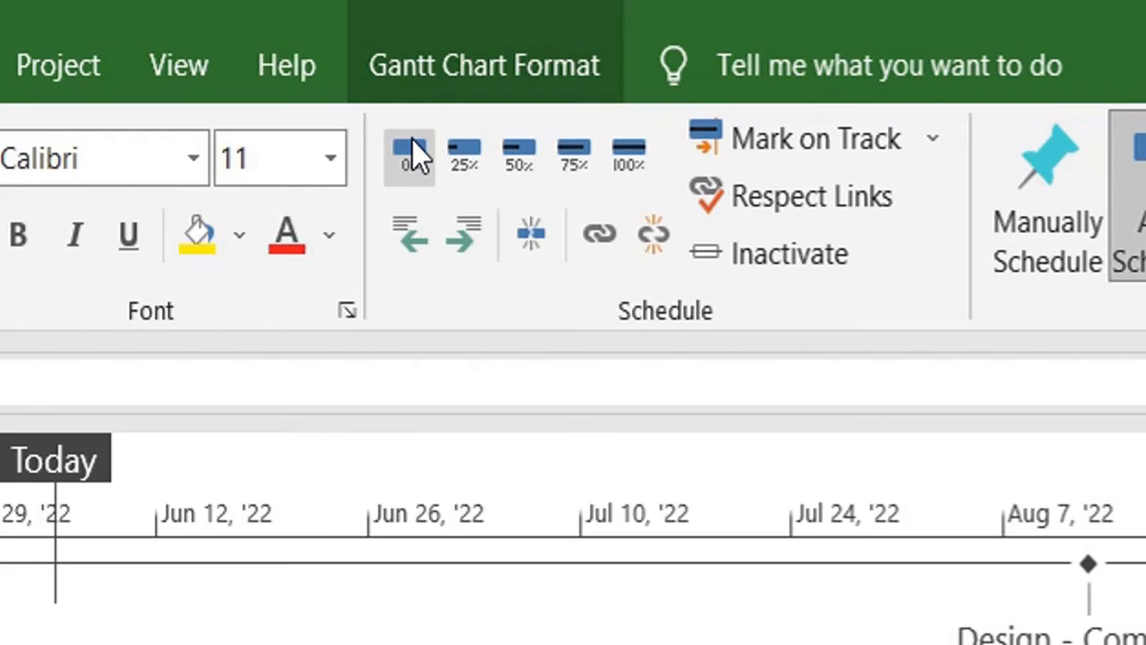
mouse_move(463, 158)
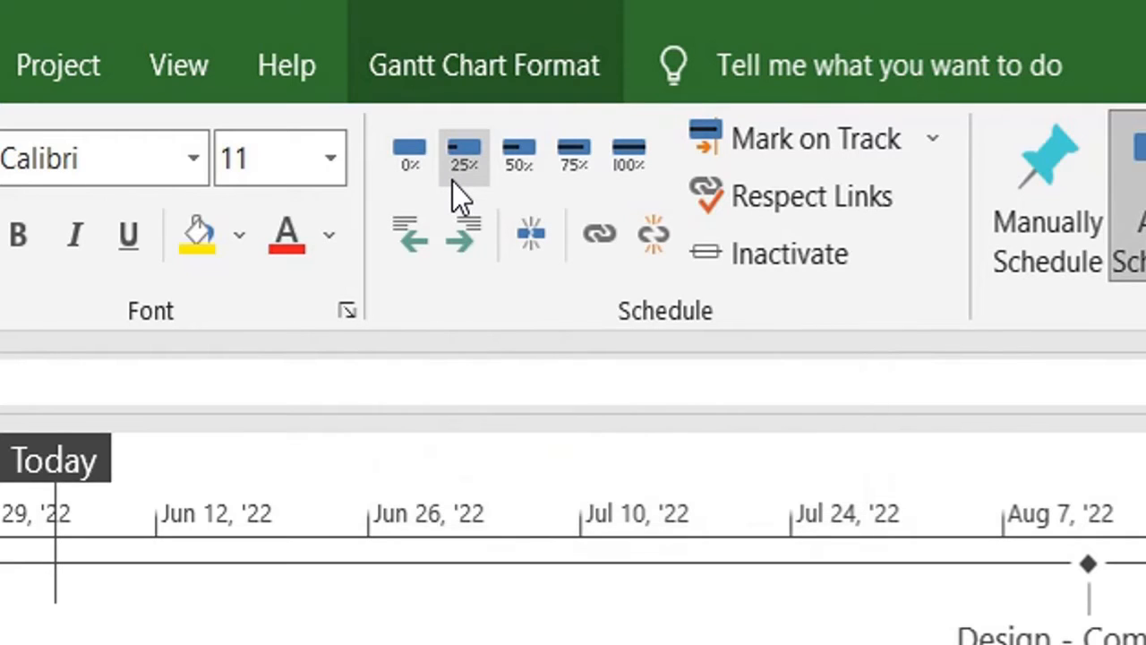
mouse_move(573, 158)
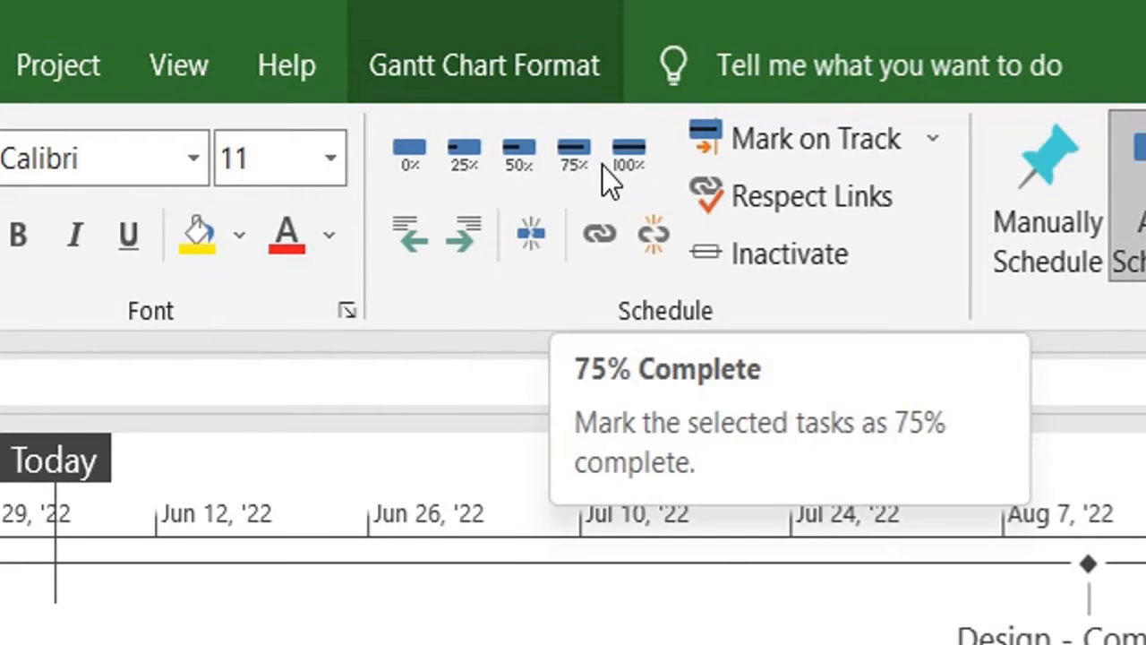
mouse_move(761, 183)
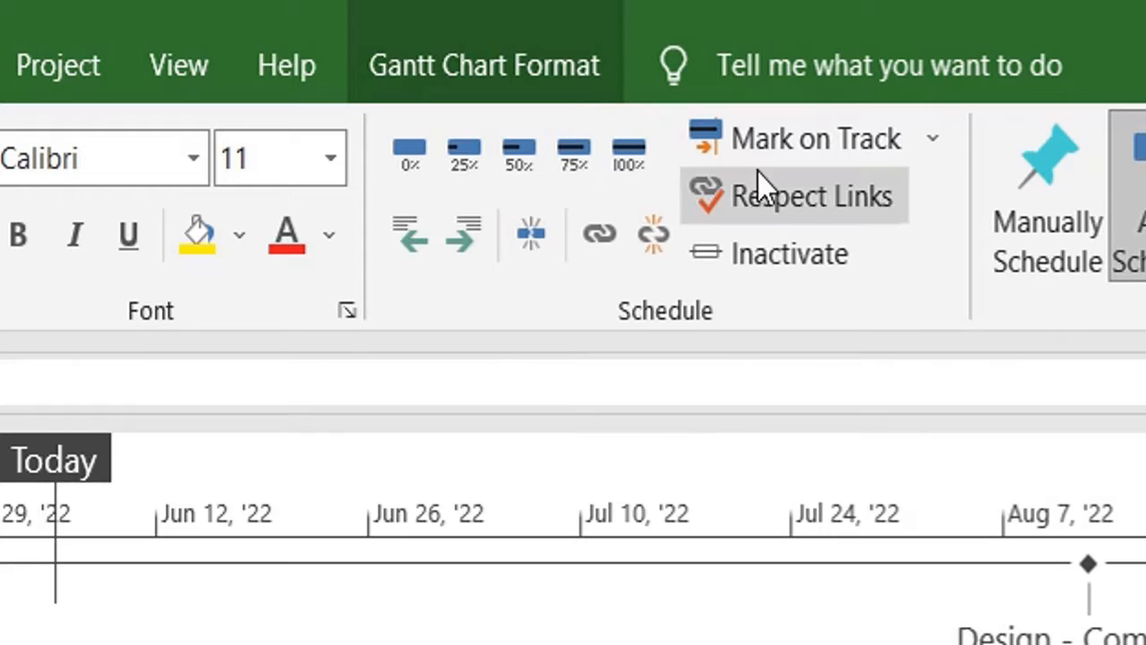
mouse_move(929, 169)
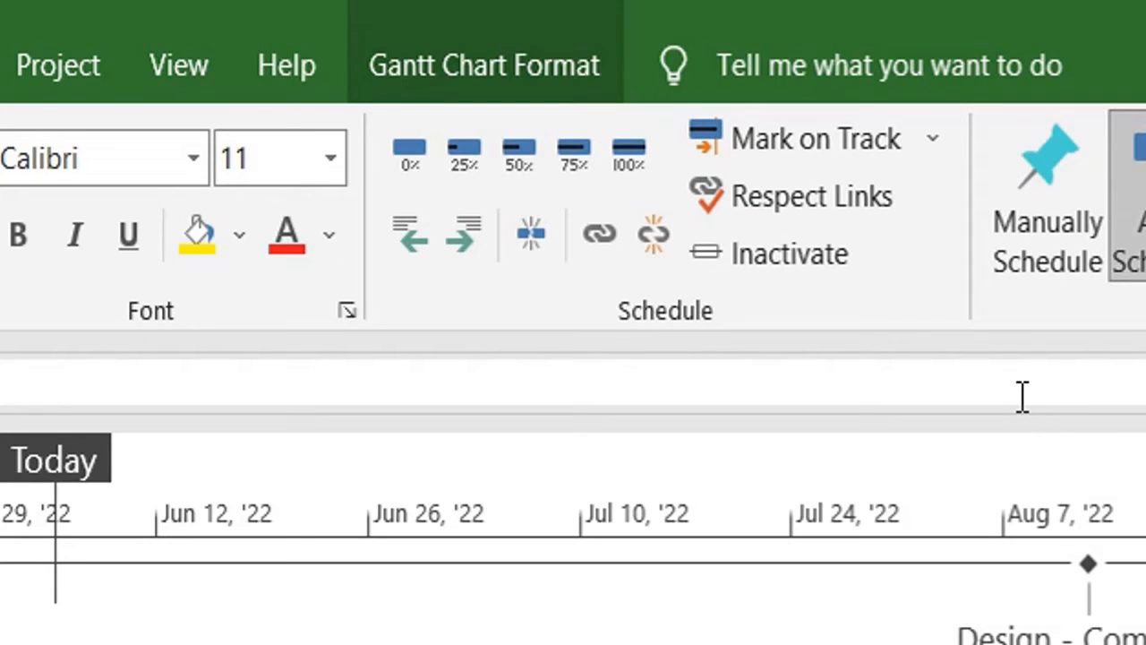
mouse_move(869, 138)
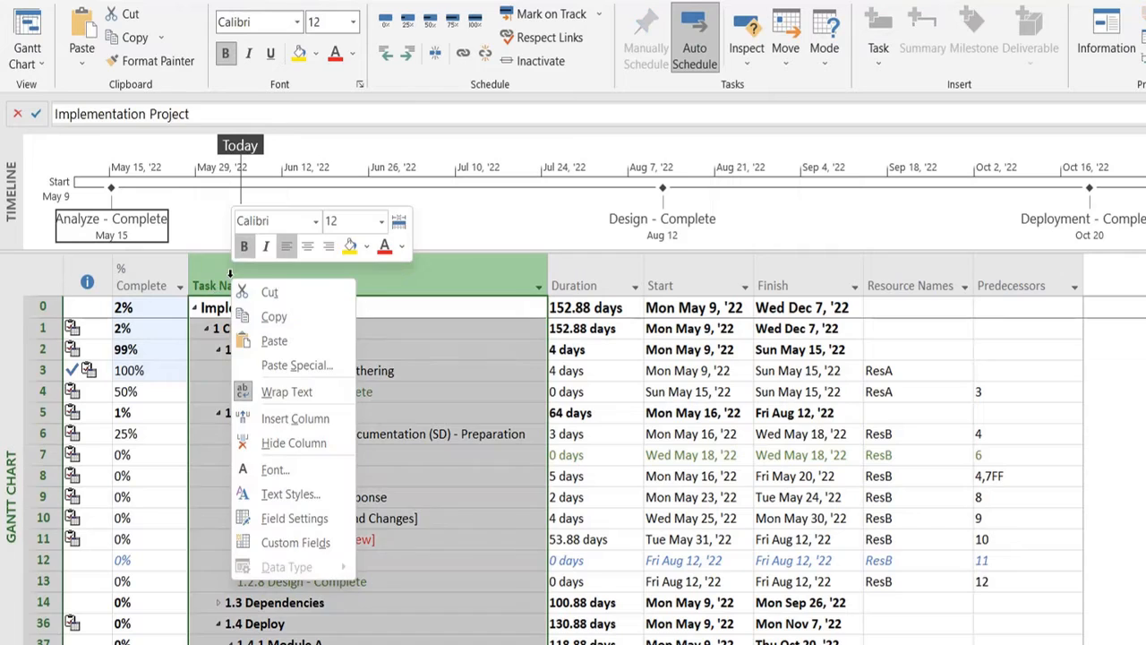
Step: Insert a Baseline Finish column before Resource Names, next to Baseline Start
right_click(573, 284)
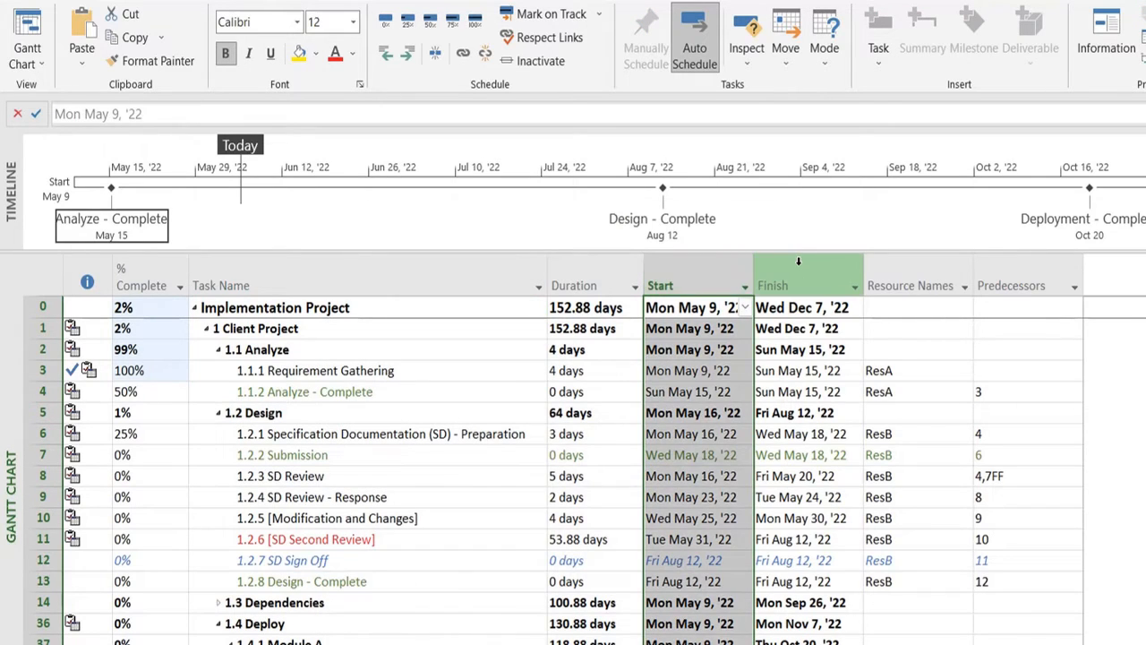
right_click(910, 284)
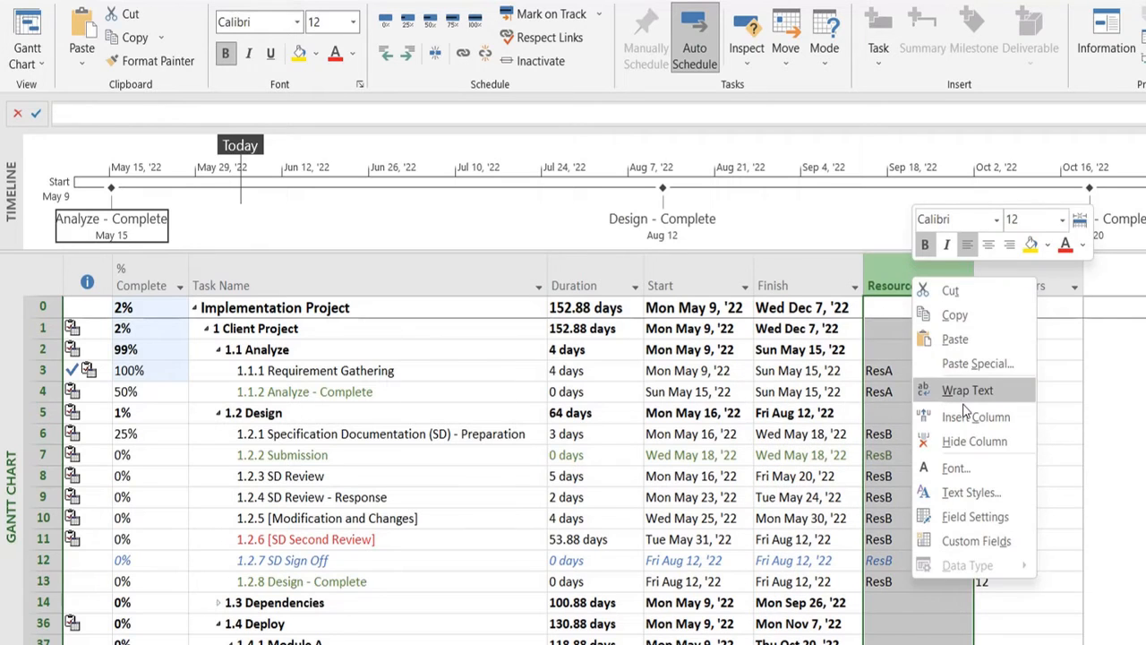
click(970, 415)
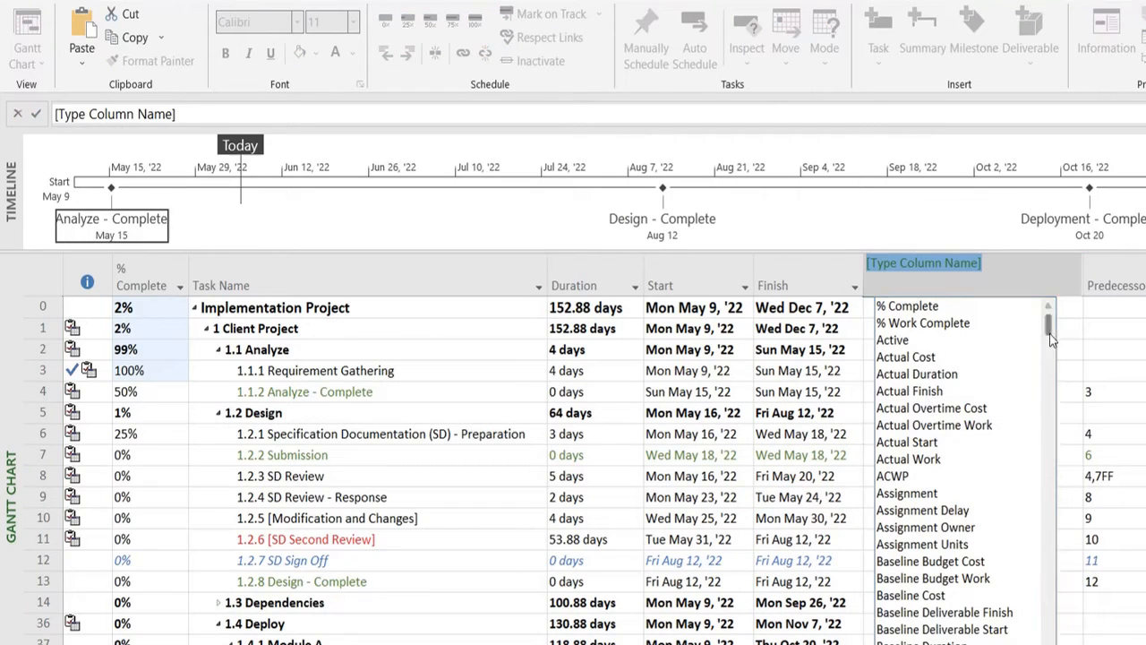
scroll(down, 3)
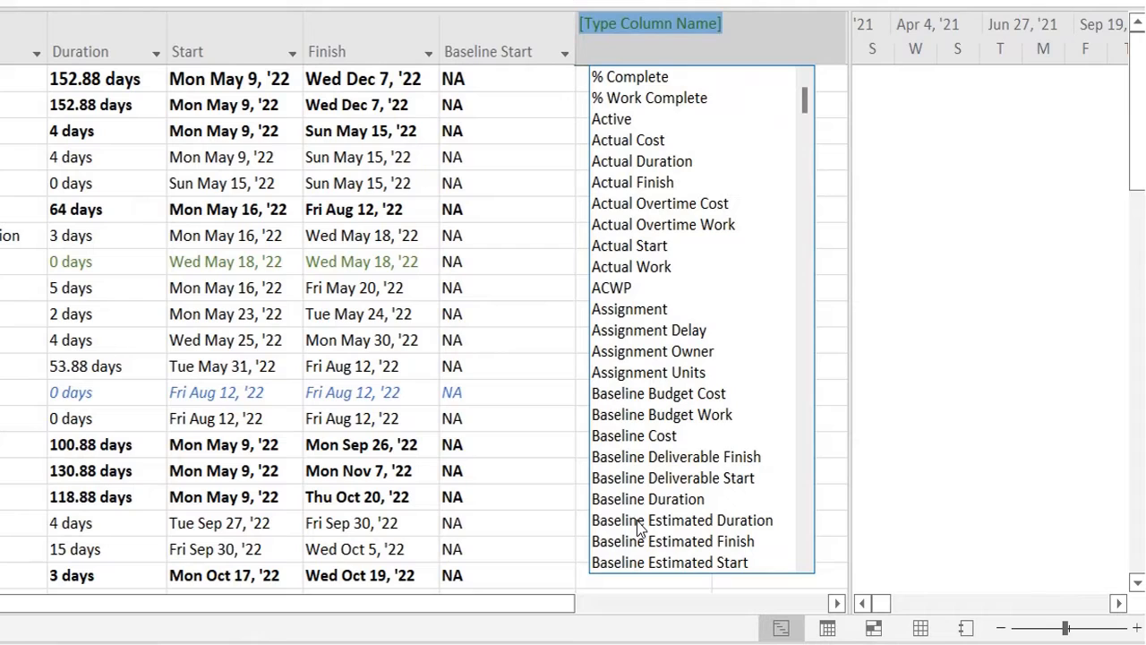
mouse_move(810, 308)
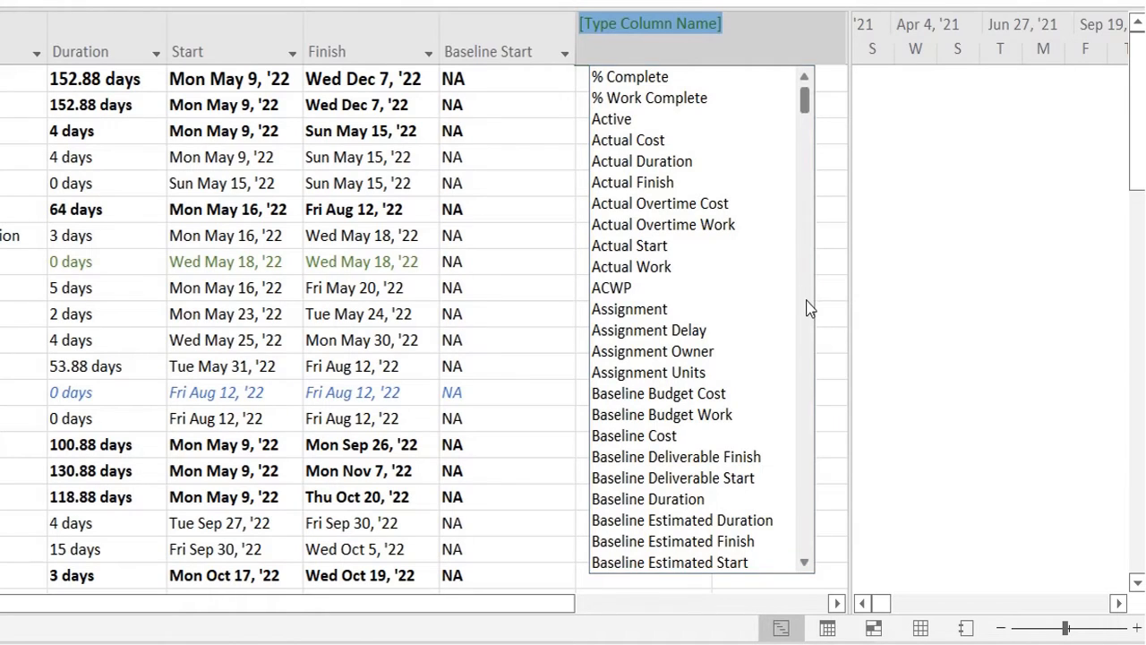
scroll(down, 3)
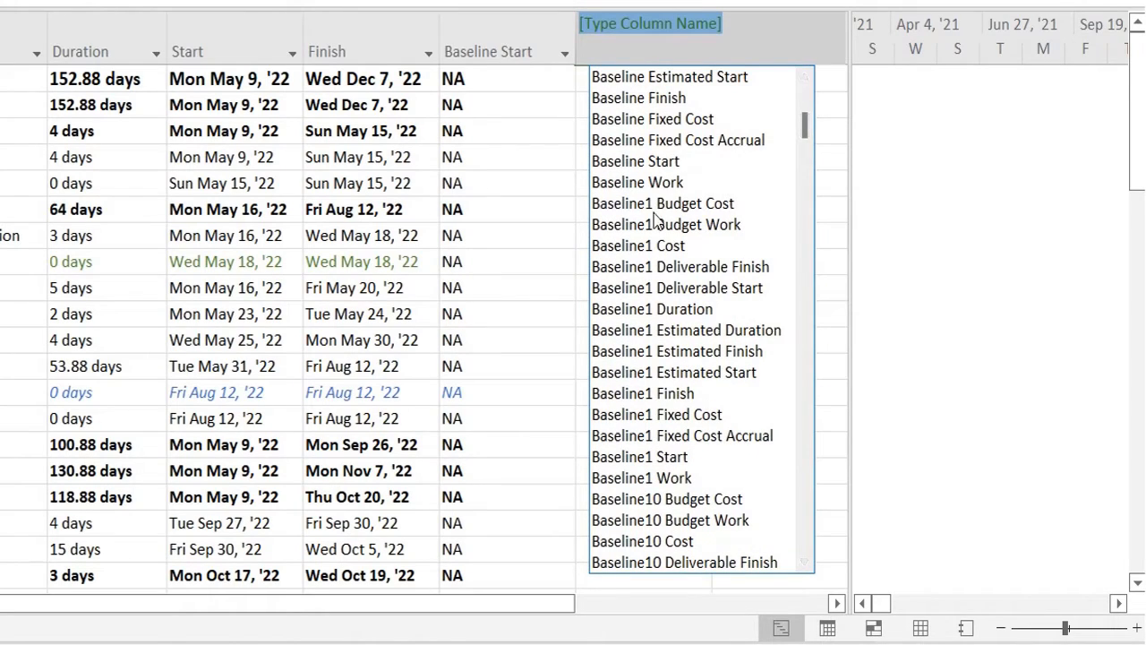
mouse_move(647, 329)
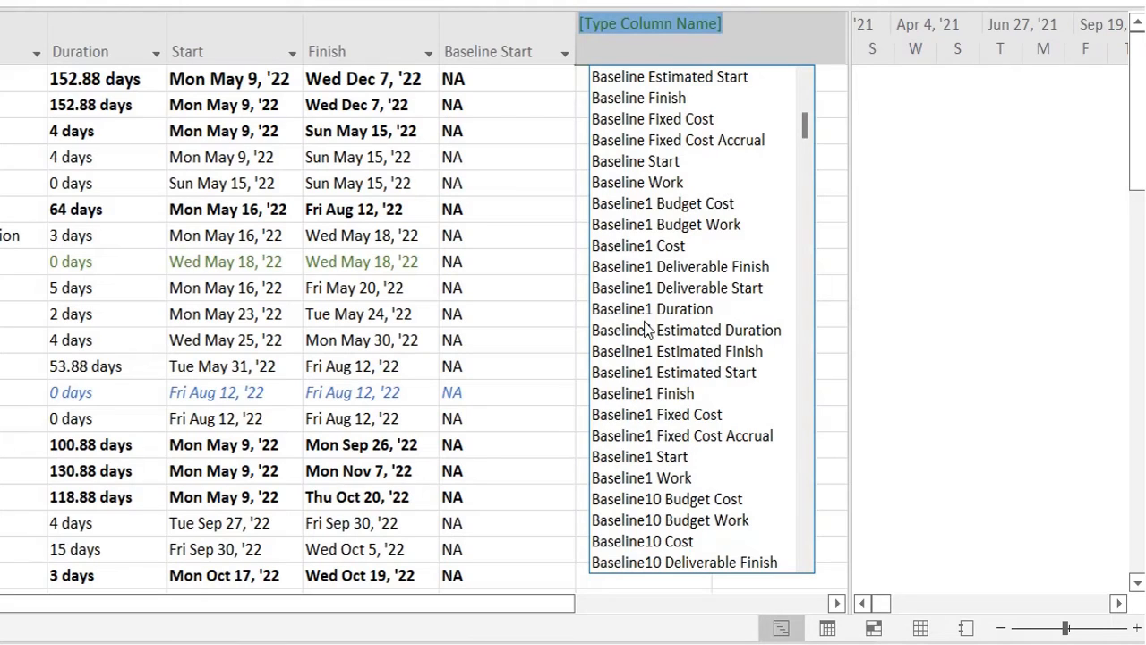
mouse_move(767, 249)
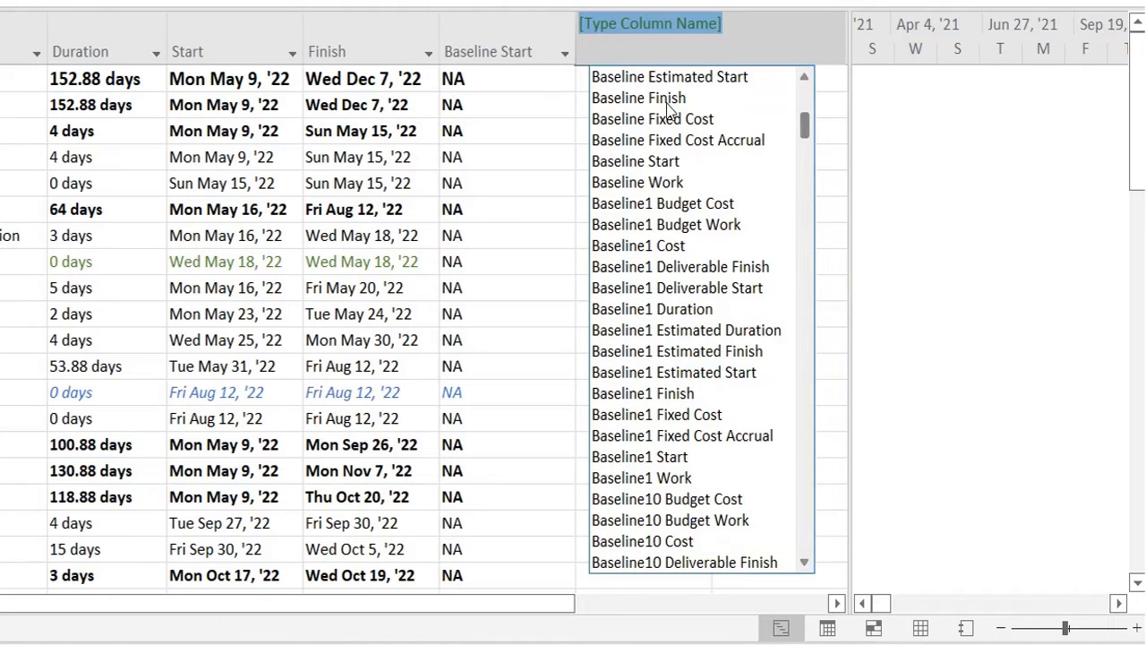
click(639, 97)
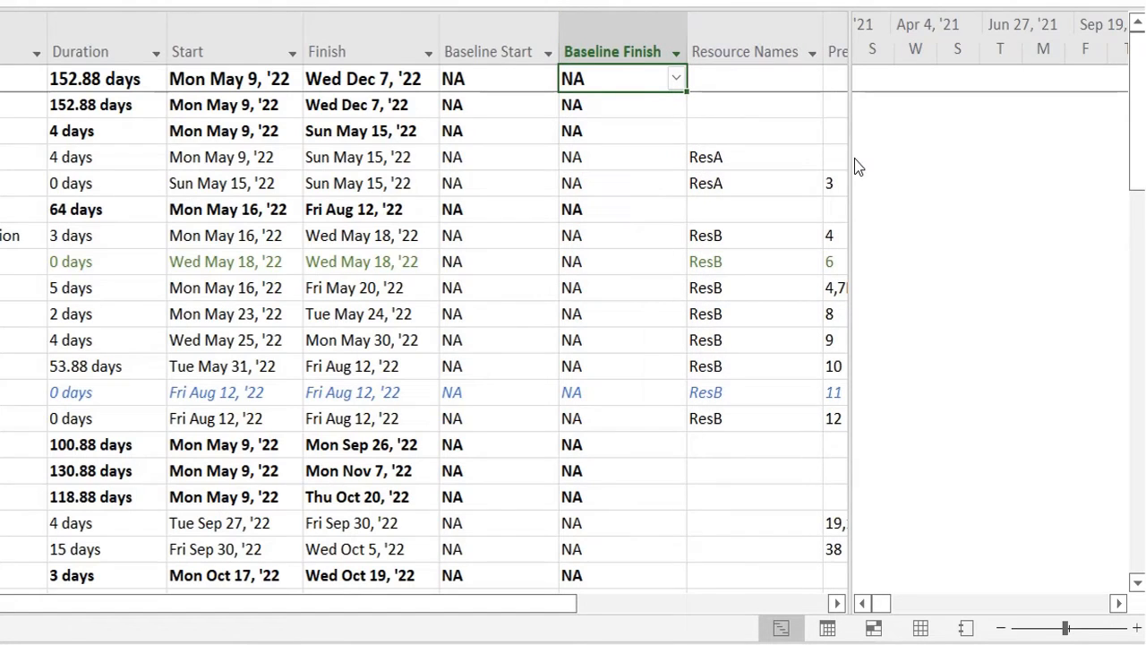
Step: Insert a Successors column beside Predecessors showing each task's follow-on IDs
right_click(841, 50)
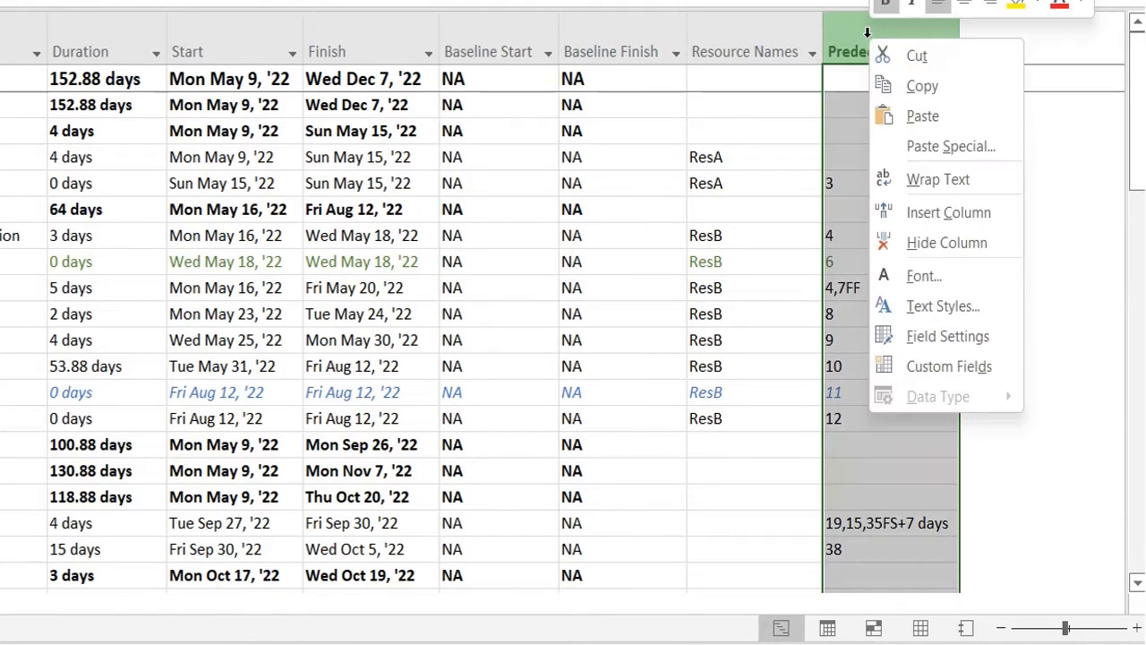
click(949, 211)
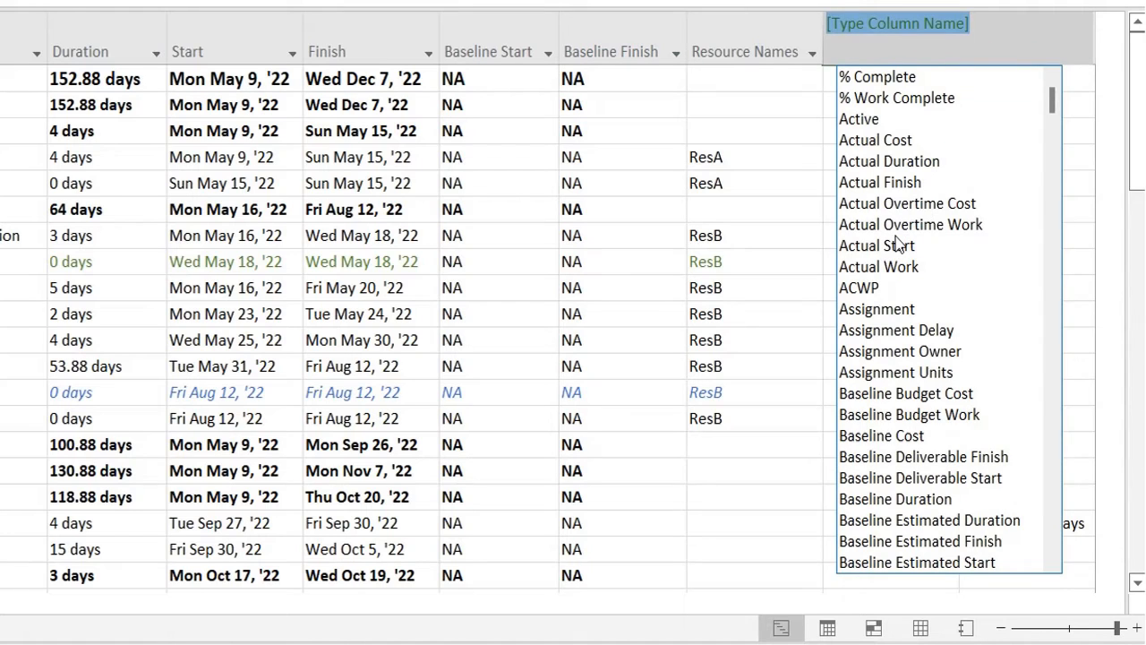
scroll(down, 3)
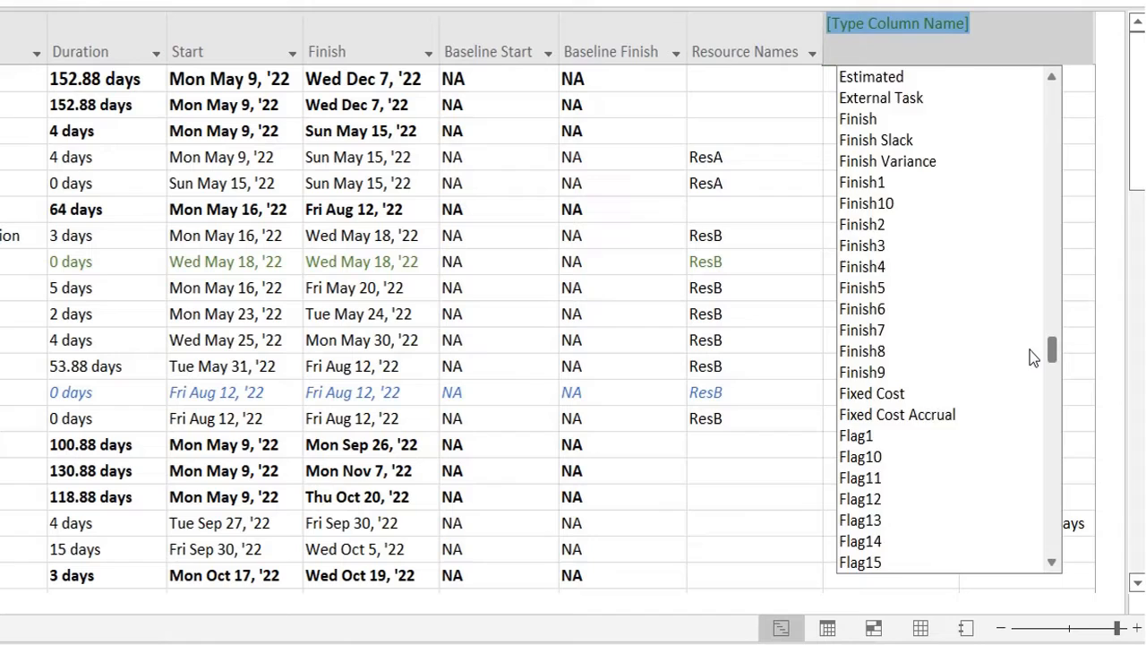
scroll(down, 3)
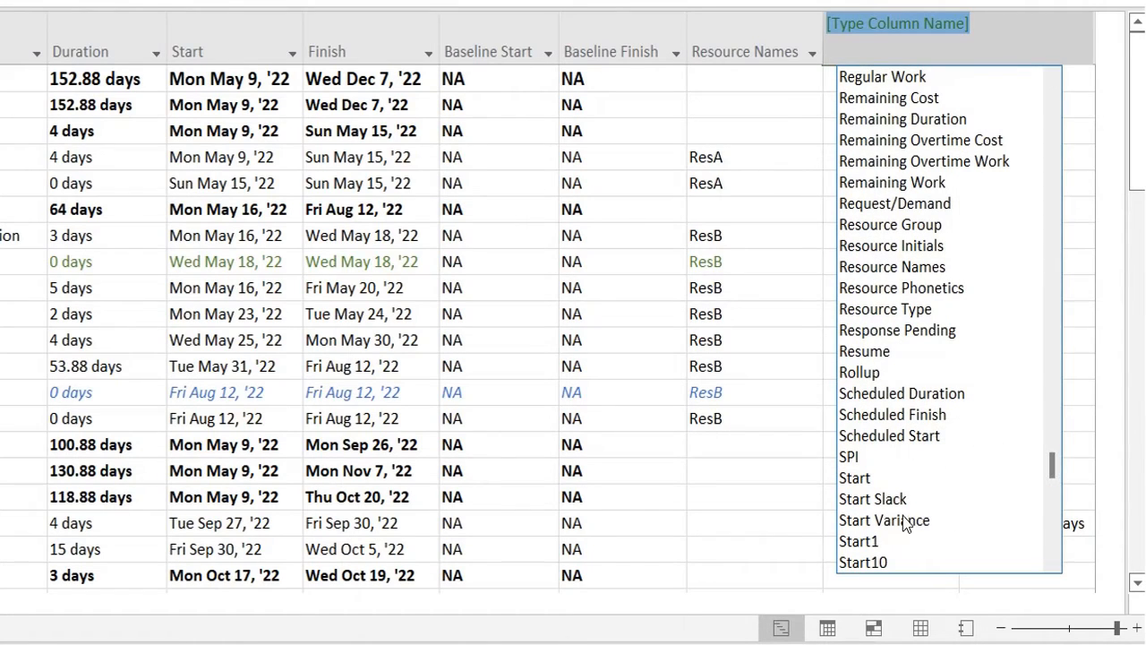
scroll(down, 3)
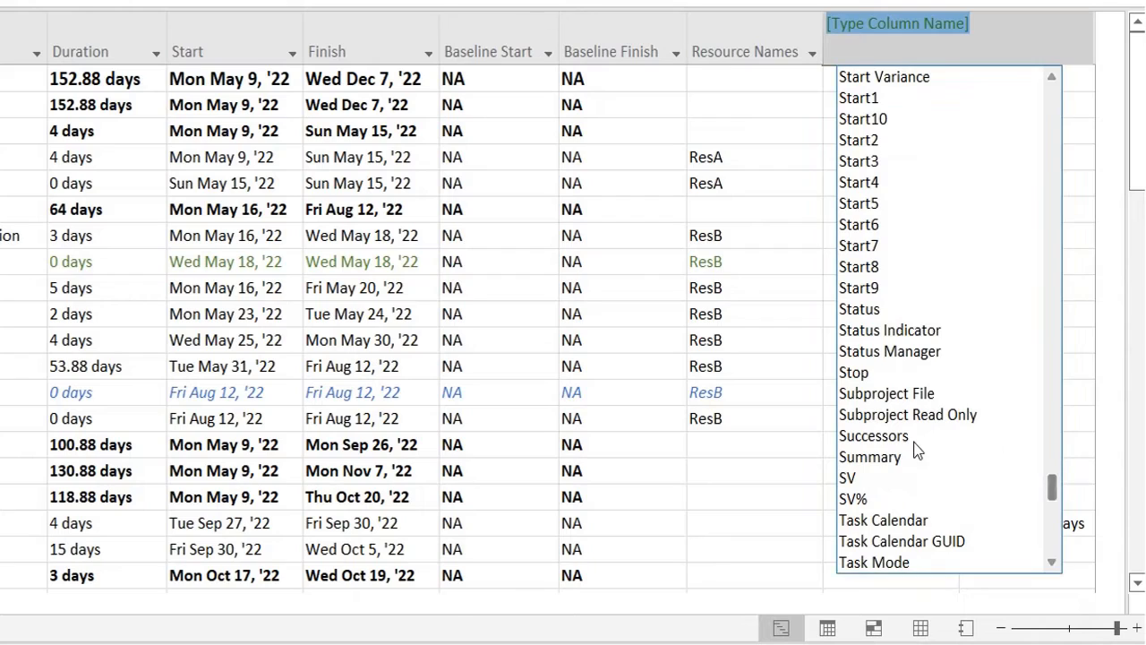
click(874, 435)
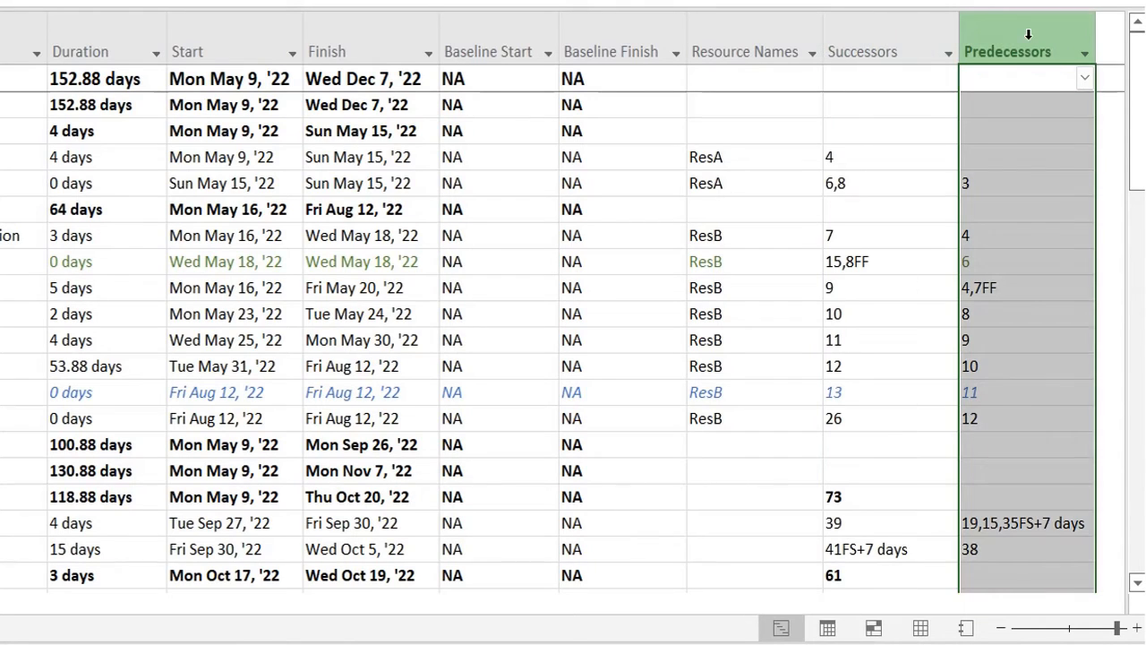
mouse_move(827, 53)
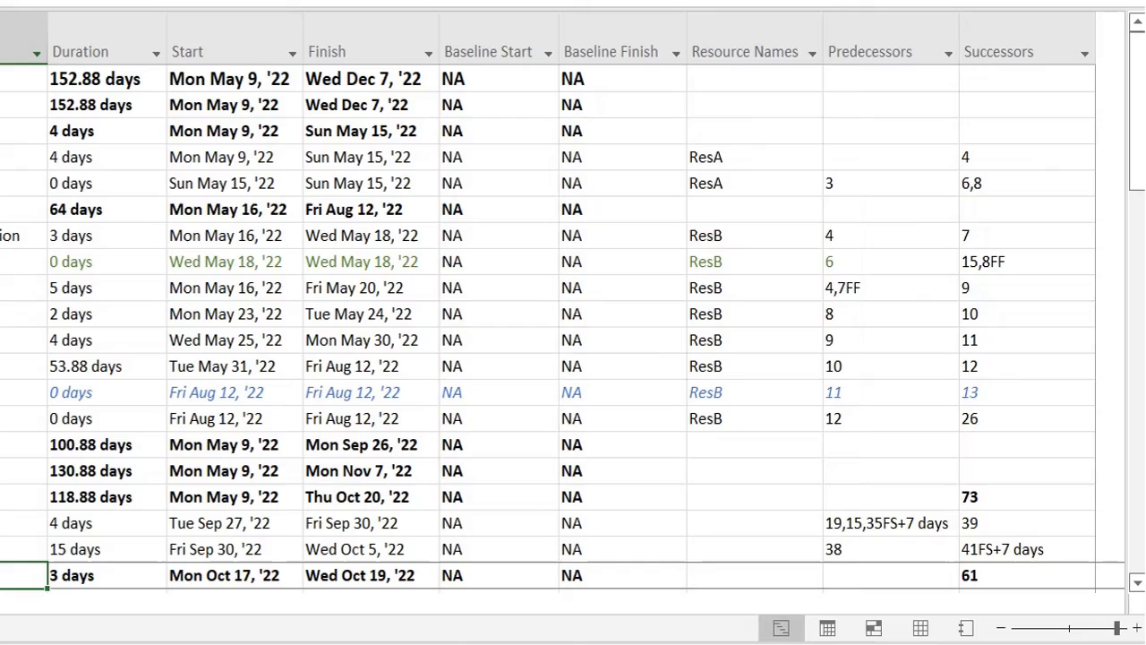
click(224, 340)
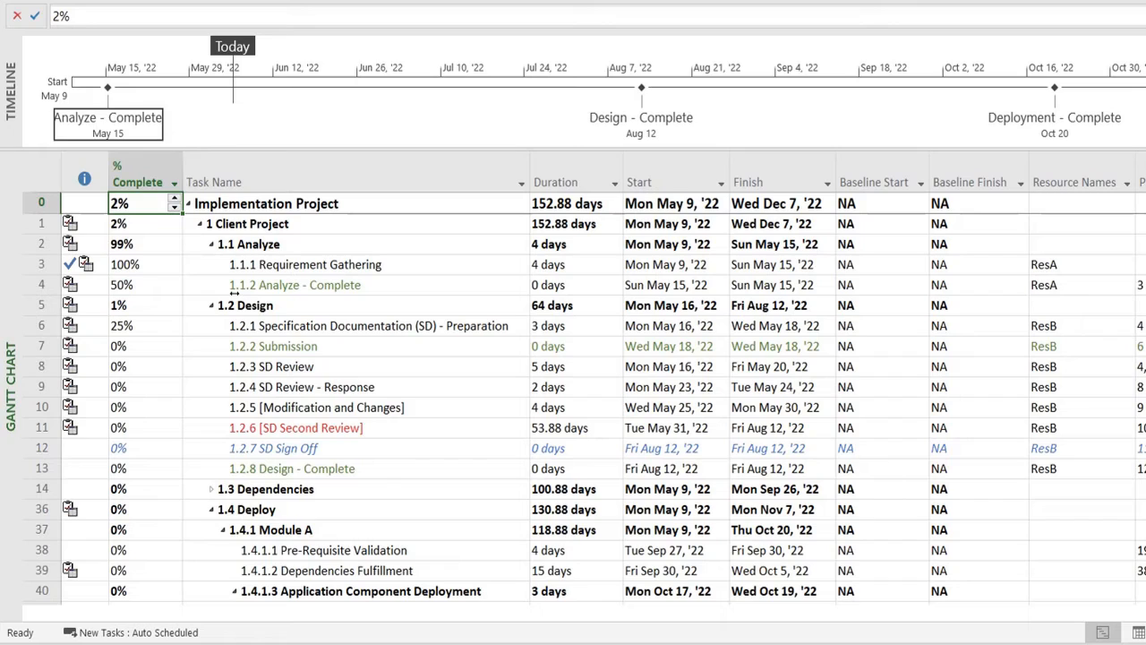
mouse_move(85, 279)
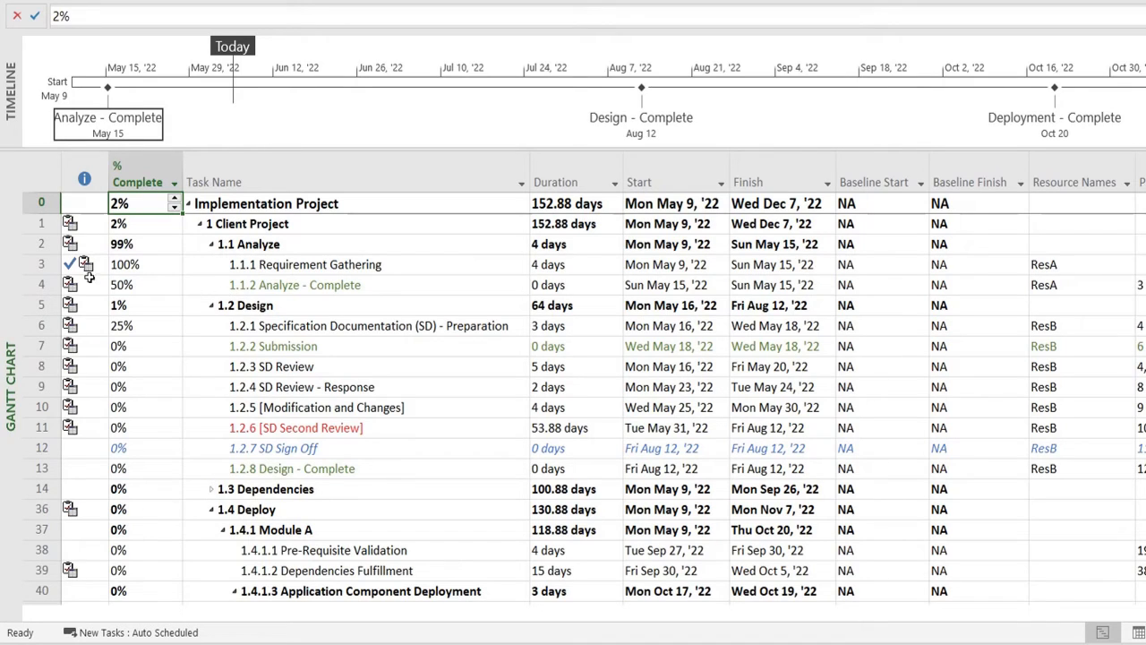
Step: Set Requirement Gathering's % Complete cell to 100%
click(134, 265)
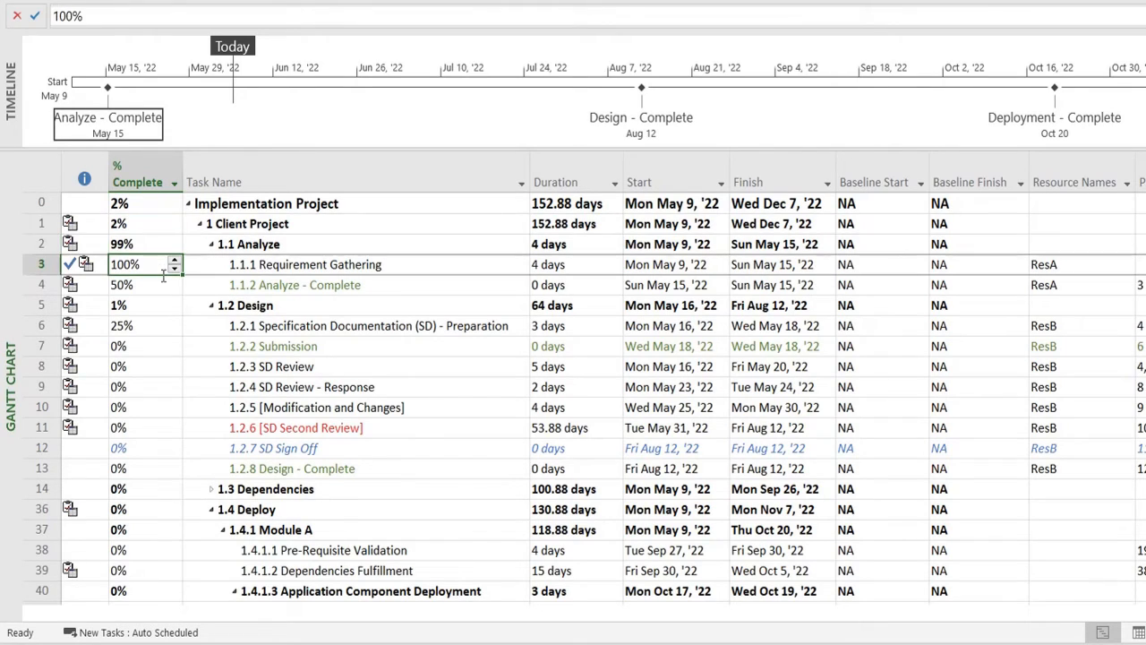
mouse_move(145, 295)
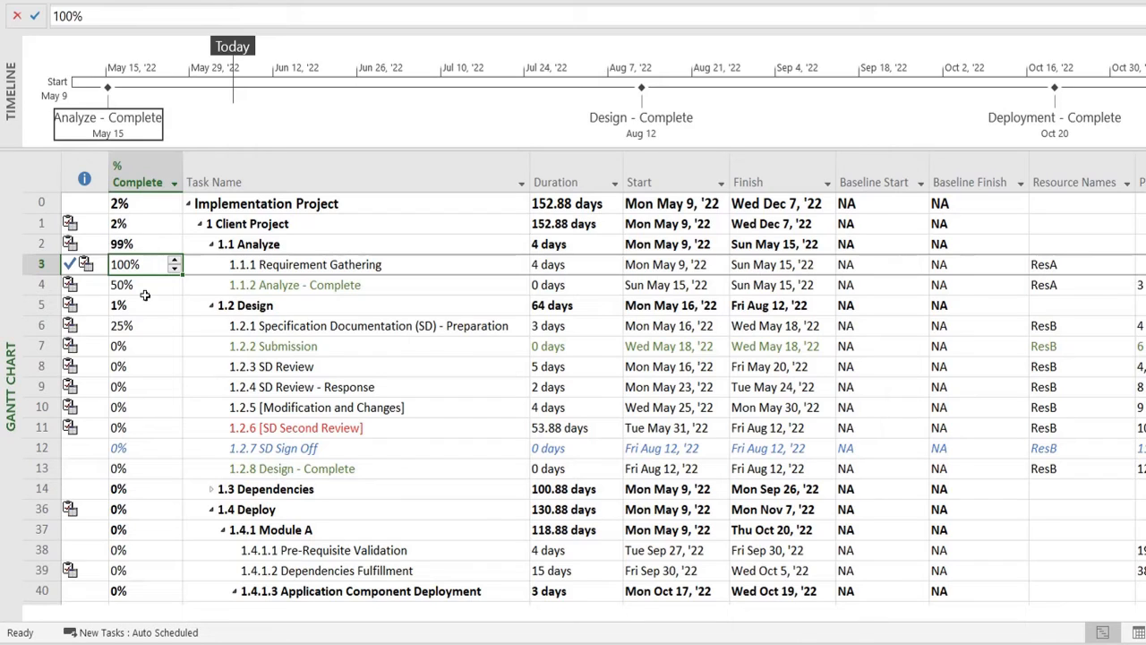
mouse_move(285, 296)
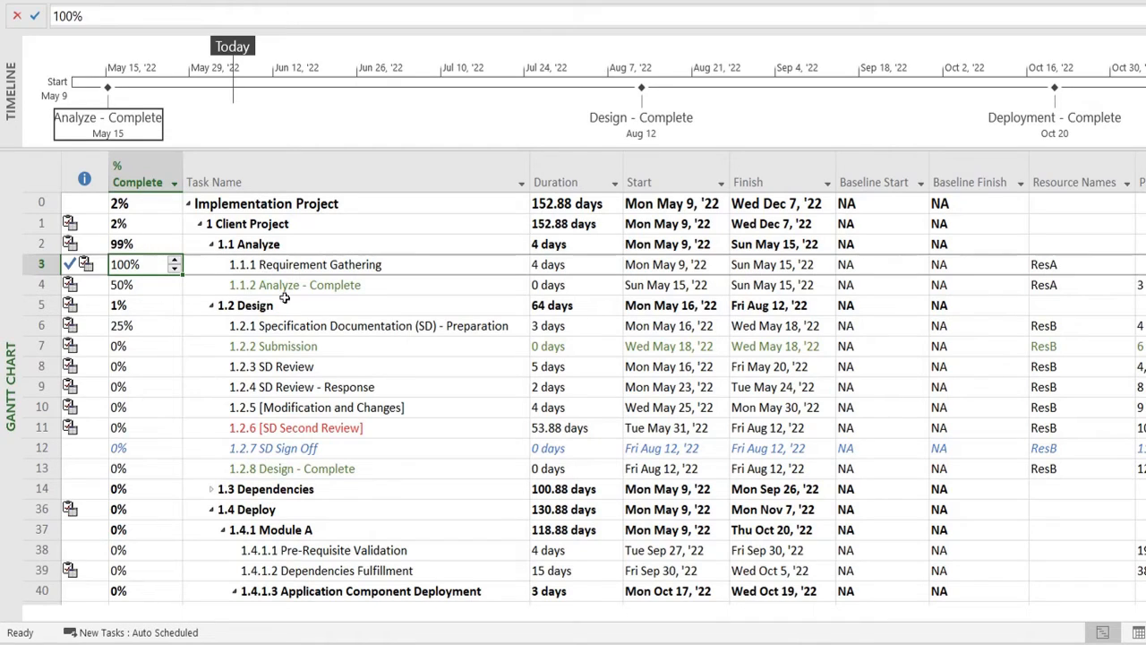
mouse_move(301, 269)
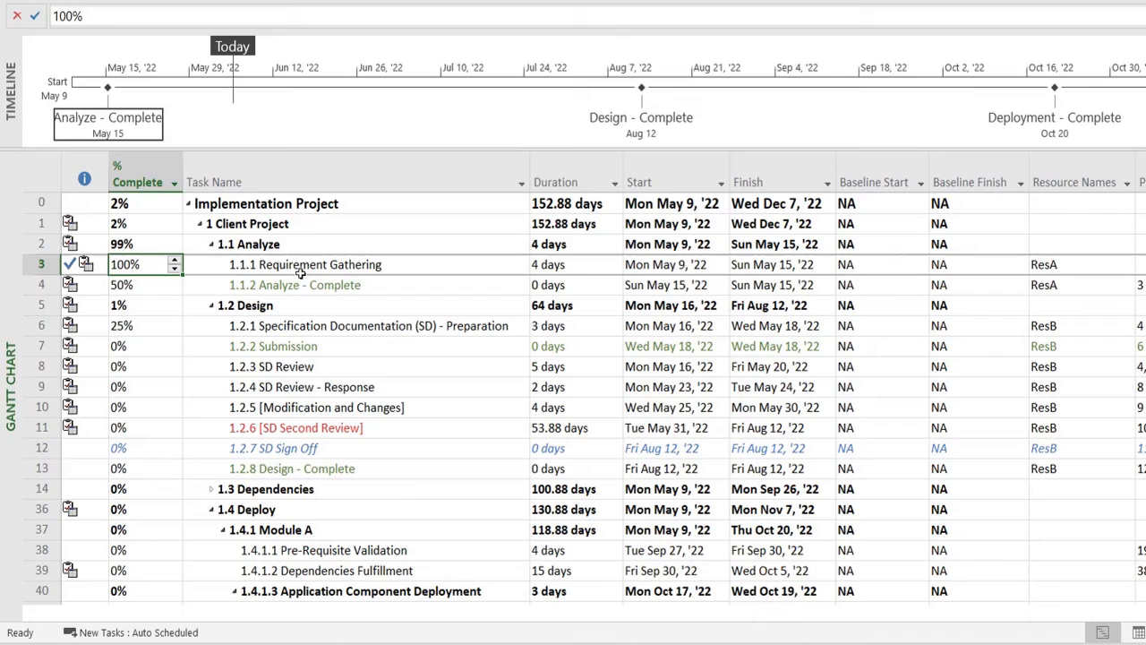
mouse_move(122, 284)
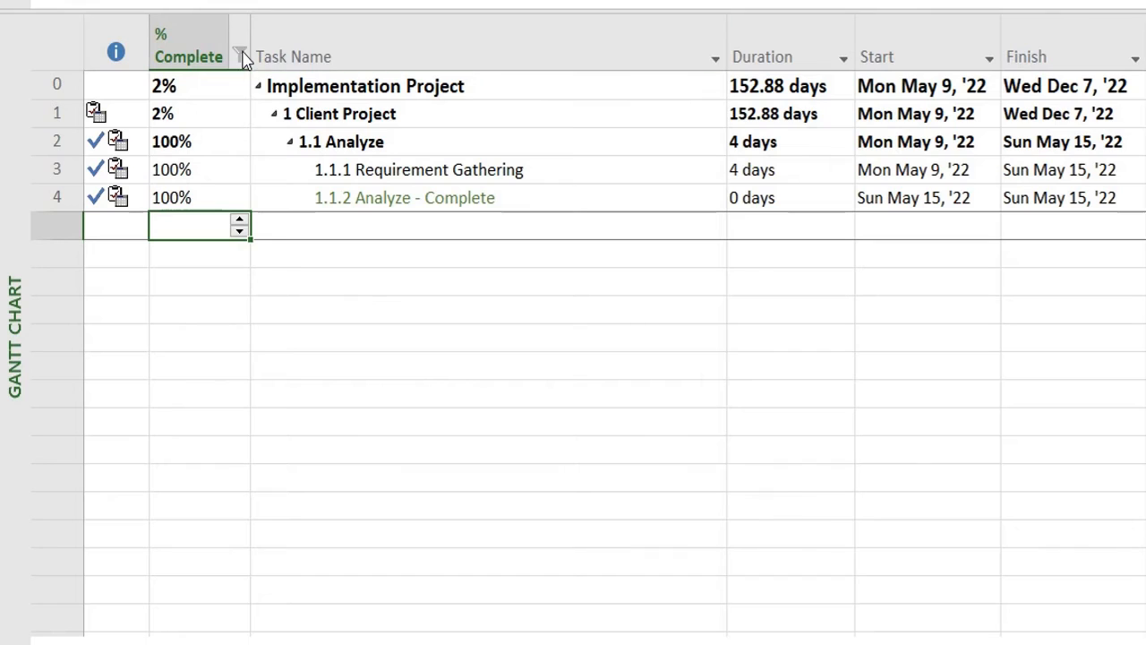
Step: AutoFilter the % Complete column to partially complete tasks, then clear the filter
click(240, 54)
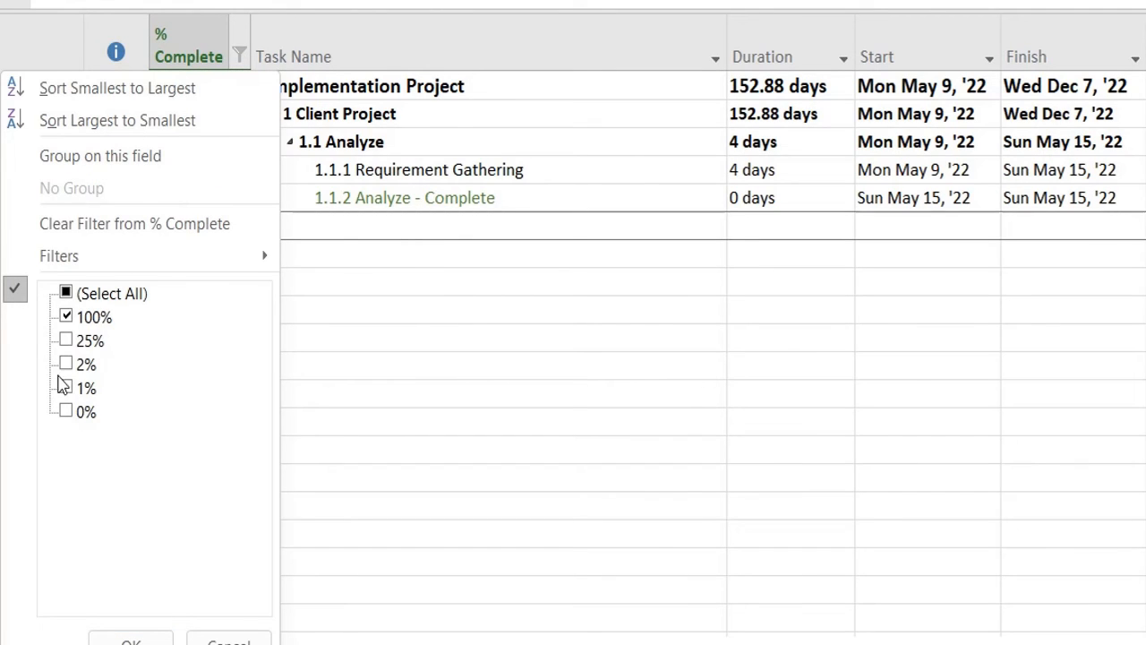
click(68, 340)
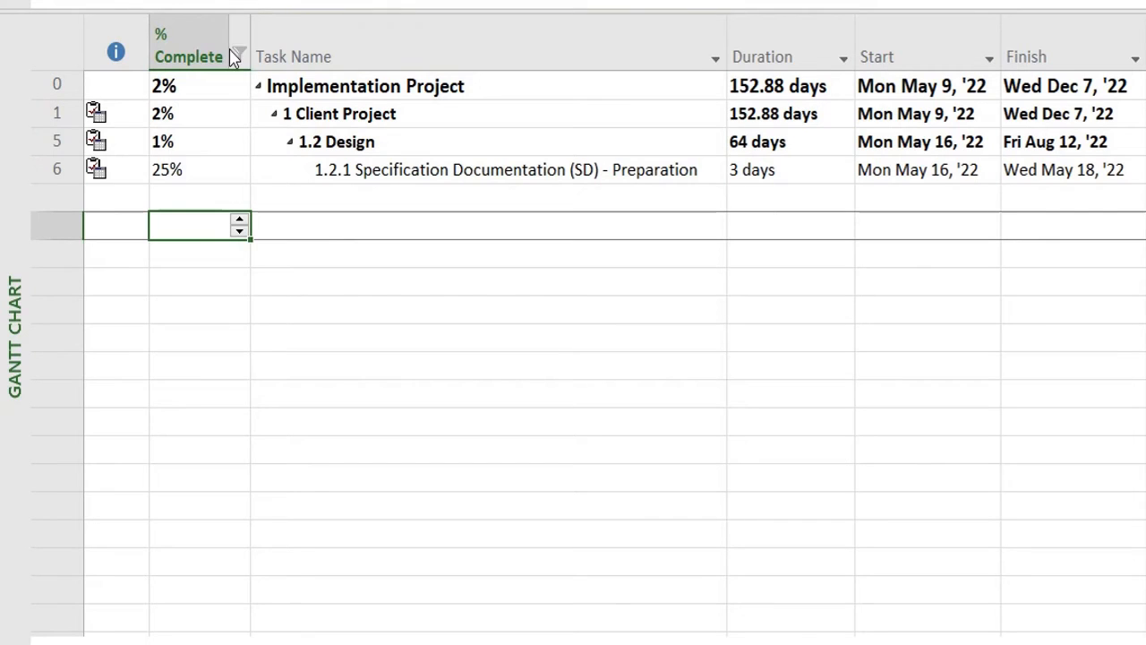
click(237, 55)
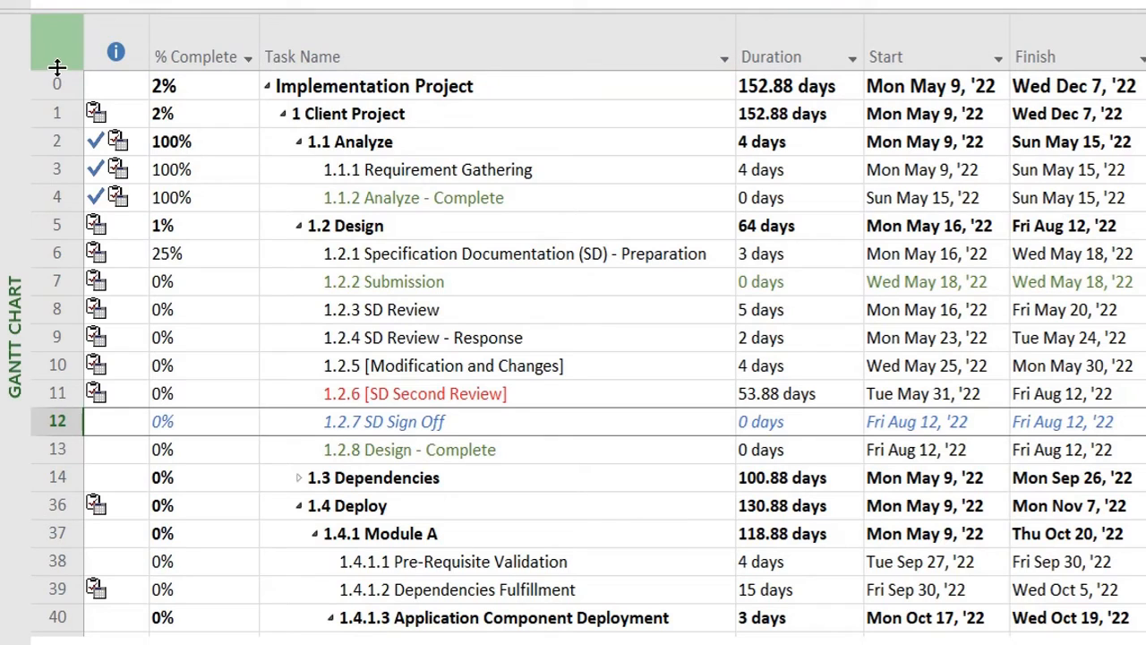
mouse_move(61, 68)
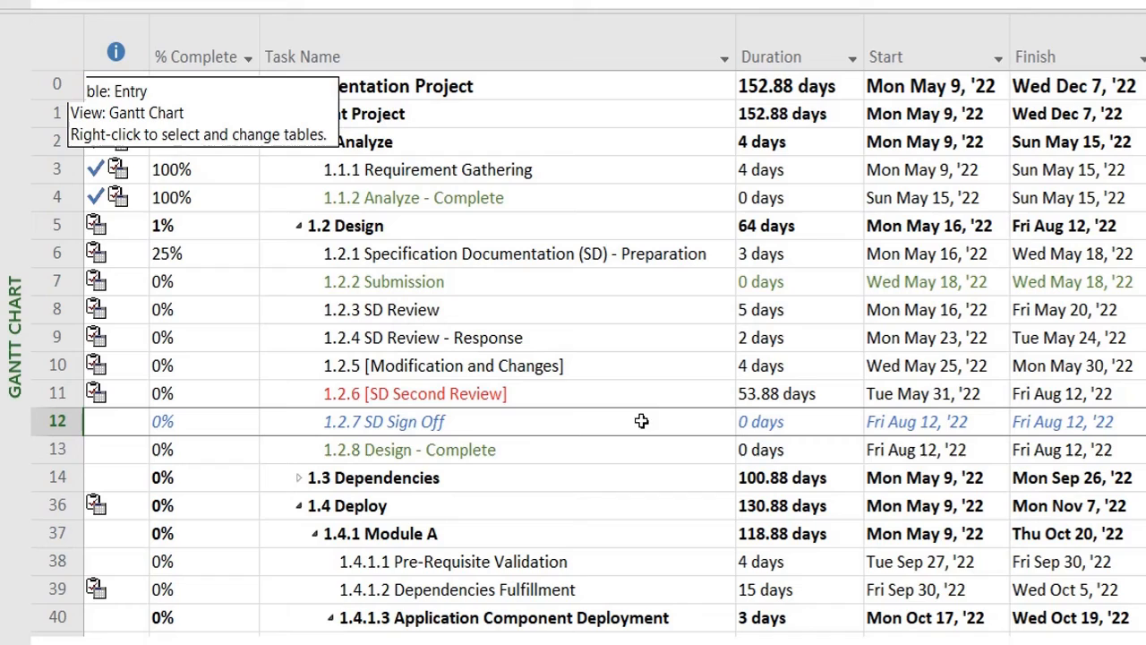
click(788, 394)
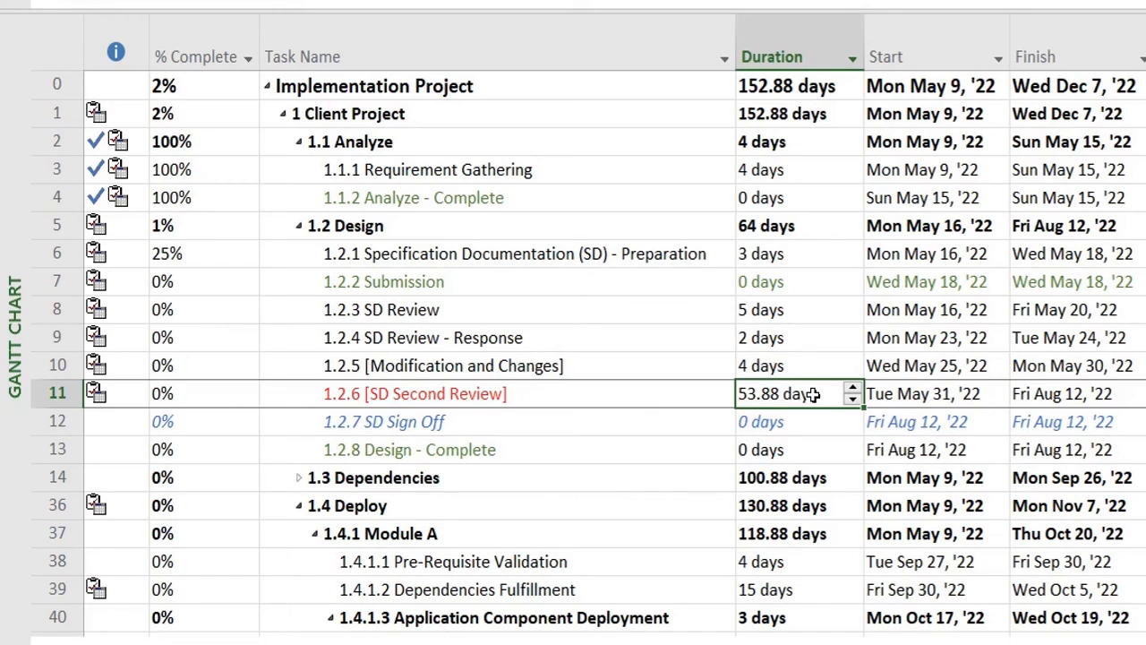
mouse_move(540, 501)
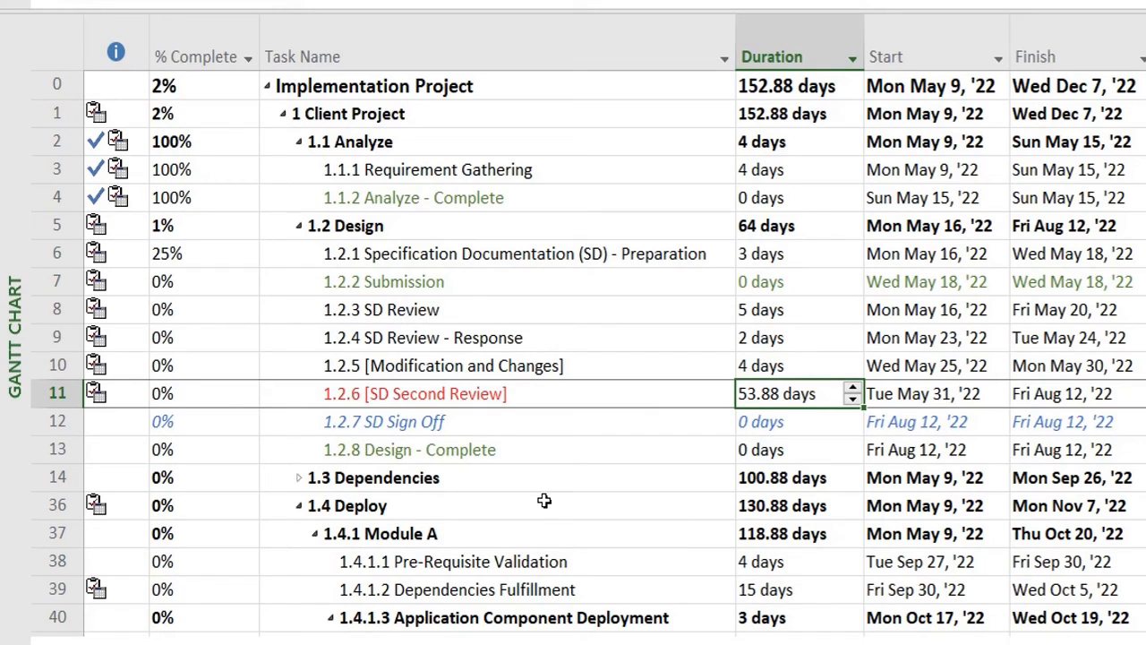